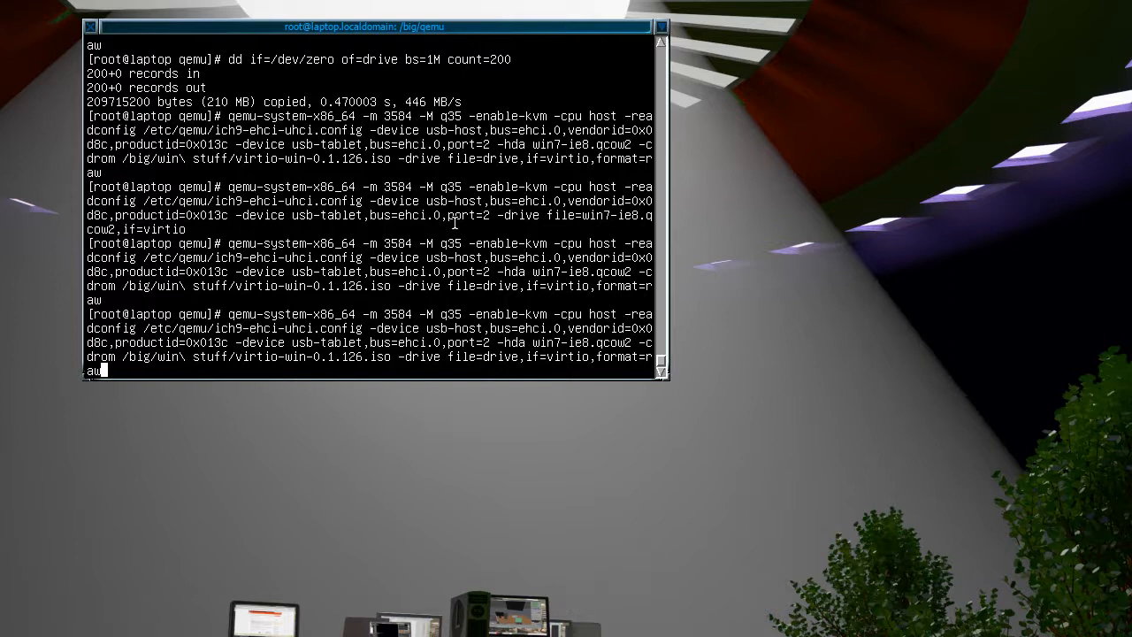
mouse_move(459, 271)
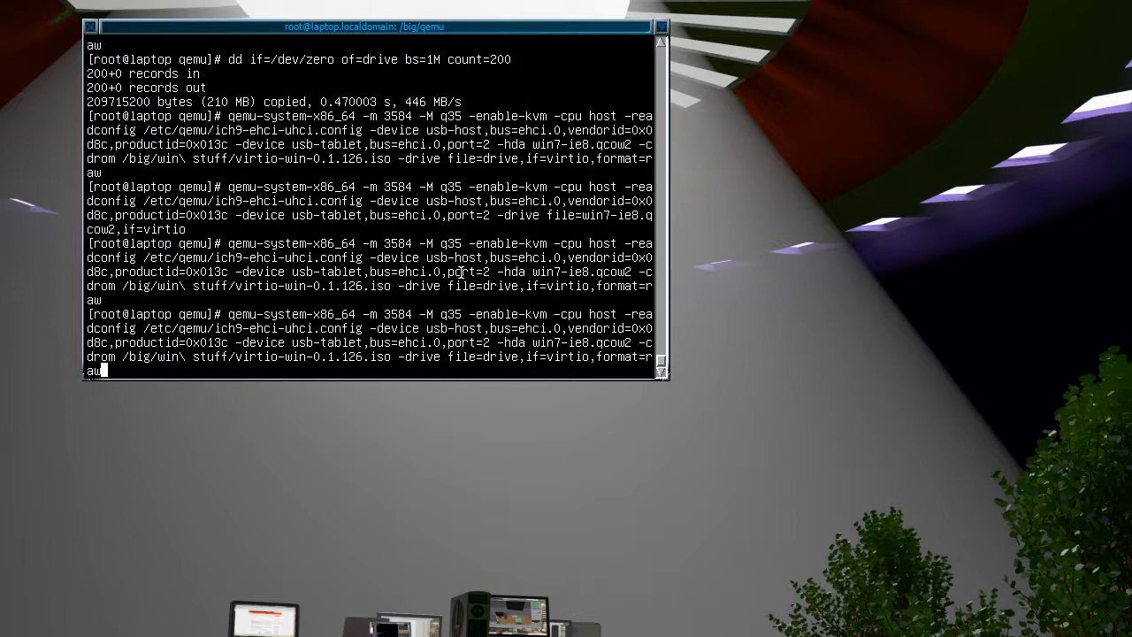
mouse_move(542, 398)
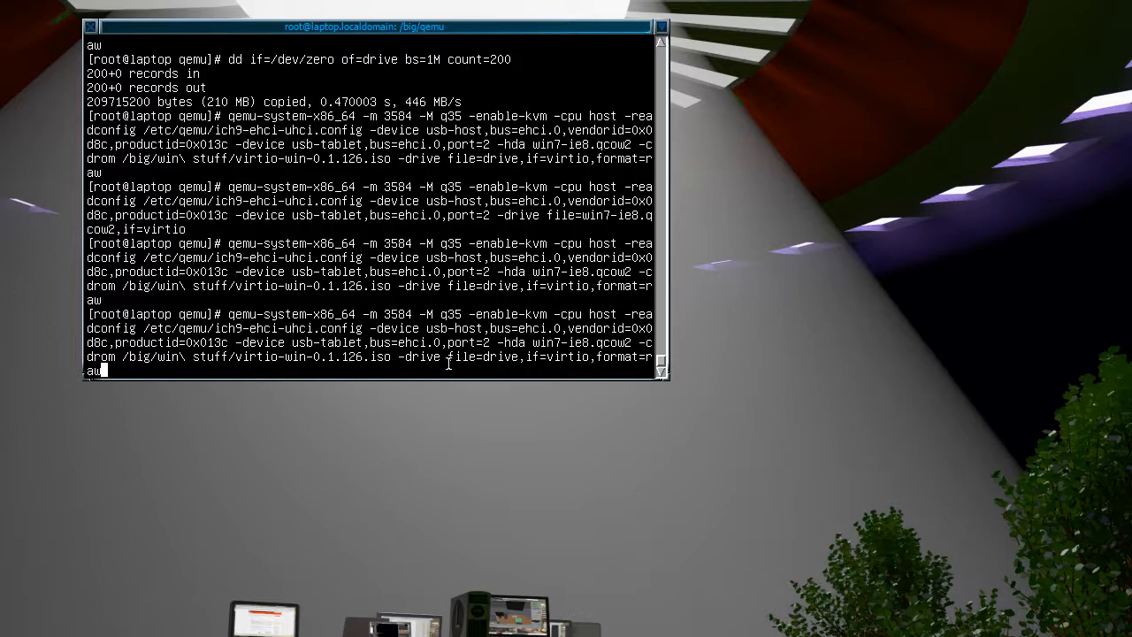
mouse_move(485, 357)
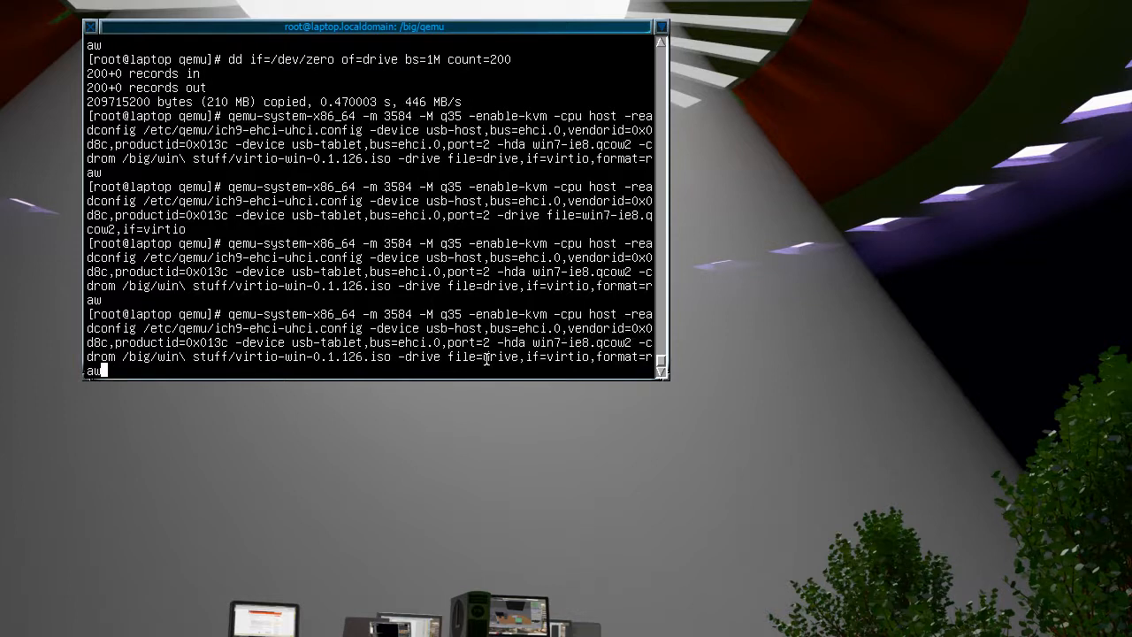
Step: Recreate the 200 MB blank drive file with dd if=/dev/zero of=drive bs=1M count=200
text(dd if=/dev/zero of=drive bs=1M count=200)
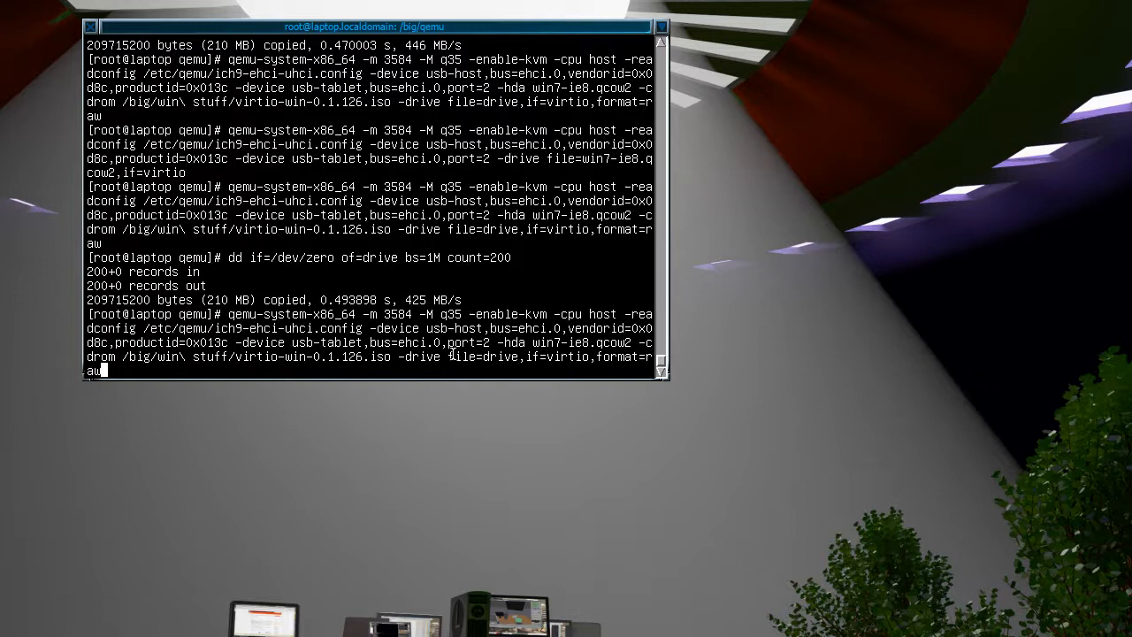
mouse_move(303, 360)
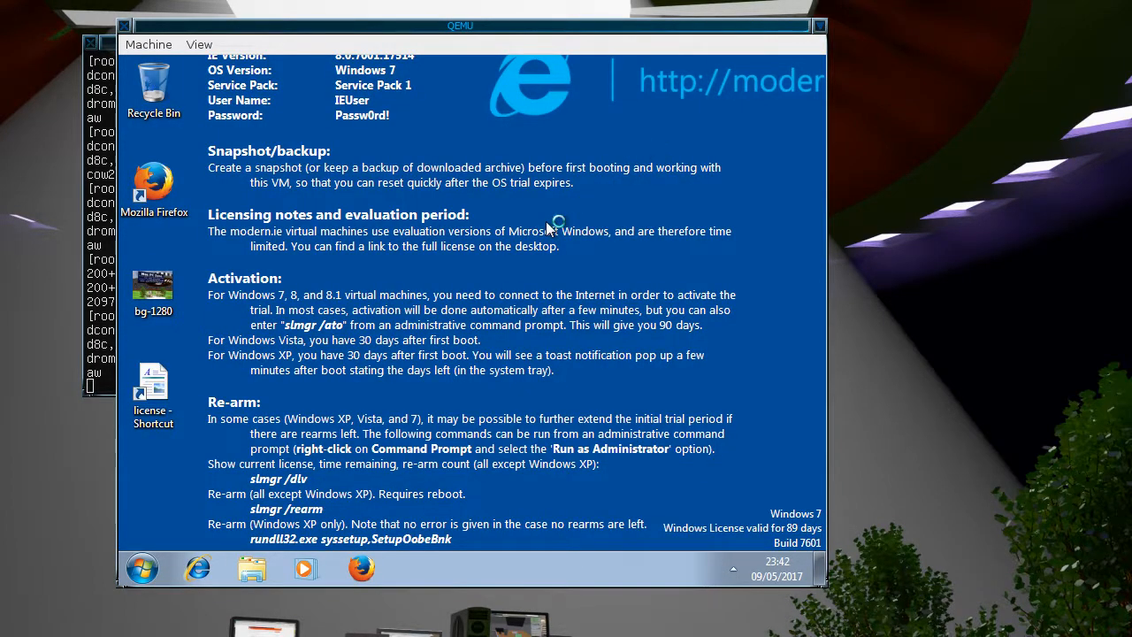
mouse_move(550, 229)
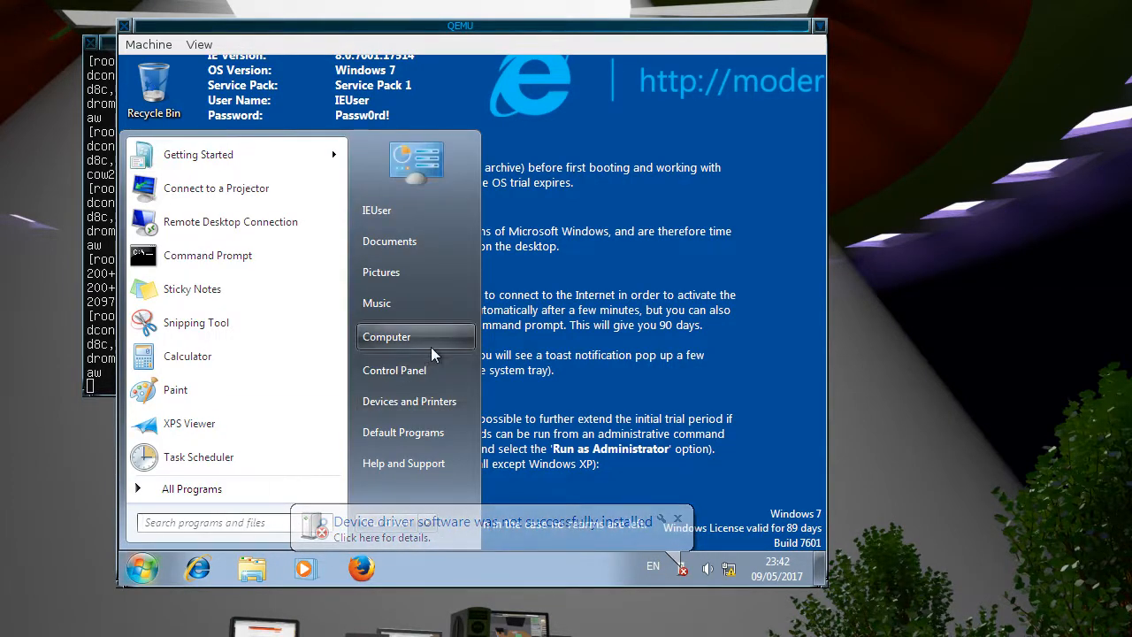
Step: Open Device Manager and view the driverless SCSI Controller's properties (Code 28)
click(393, 371)
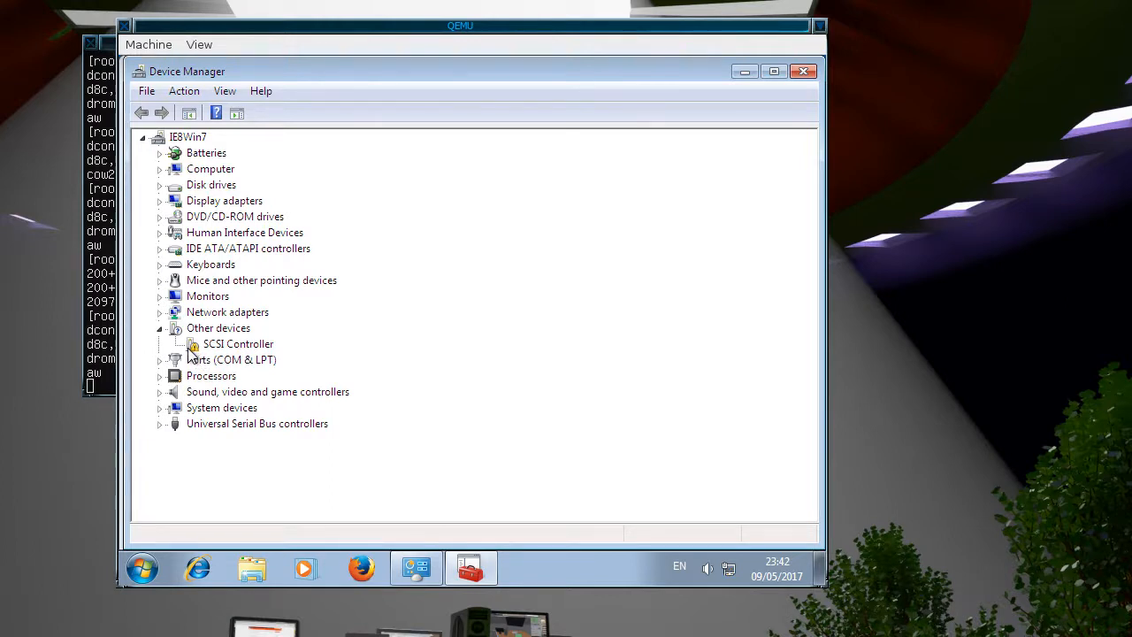
double_click(238, 343)
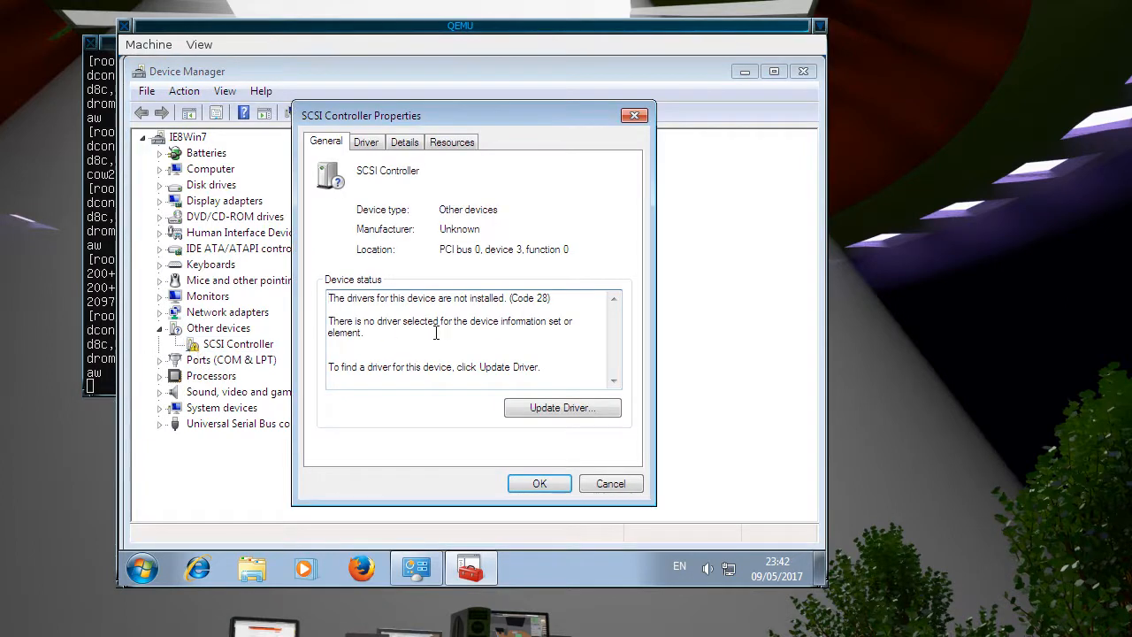
Step: Install the Red Hat VirtIO SCSI driver from D:\viostor\w7\x86, then close both dialogs
click(563, 407)
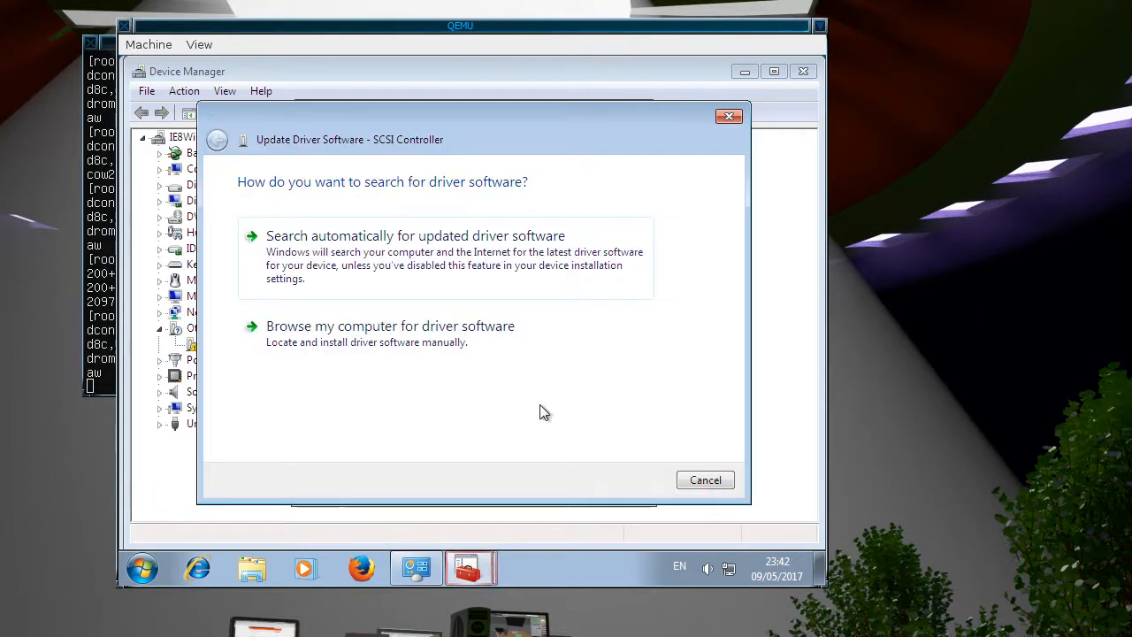
click(390, 326)
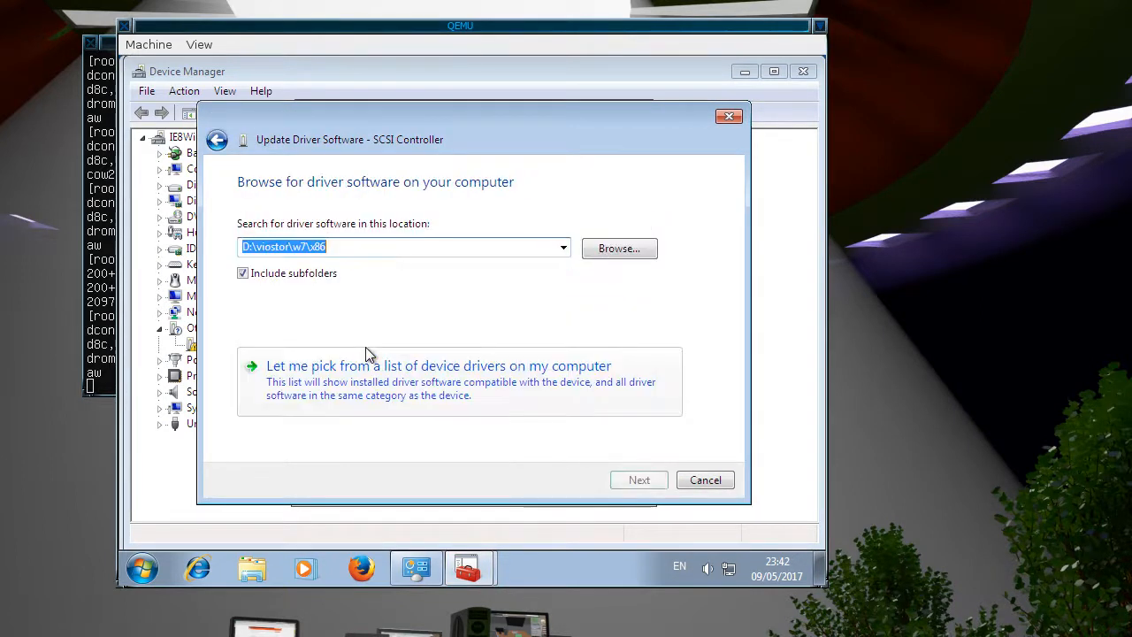
click(619, 248)
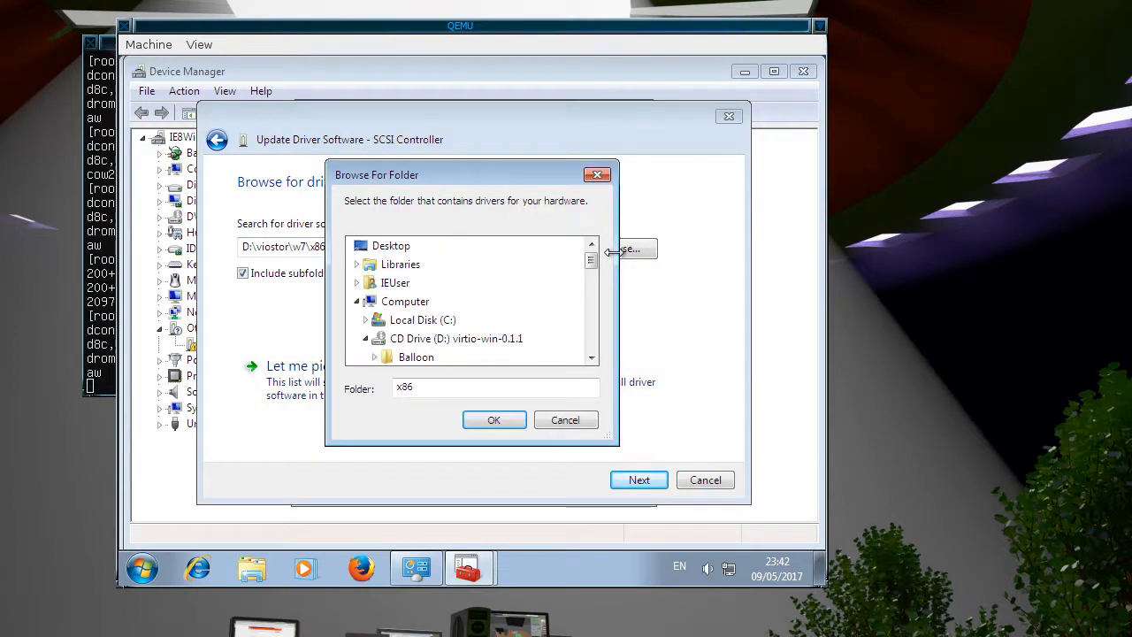
mouse_move(590, 364)
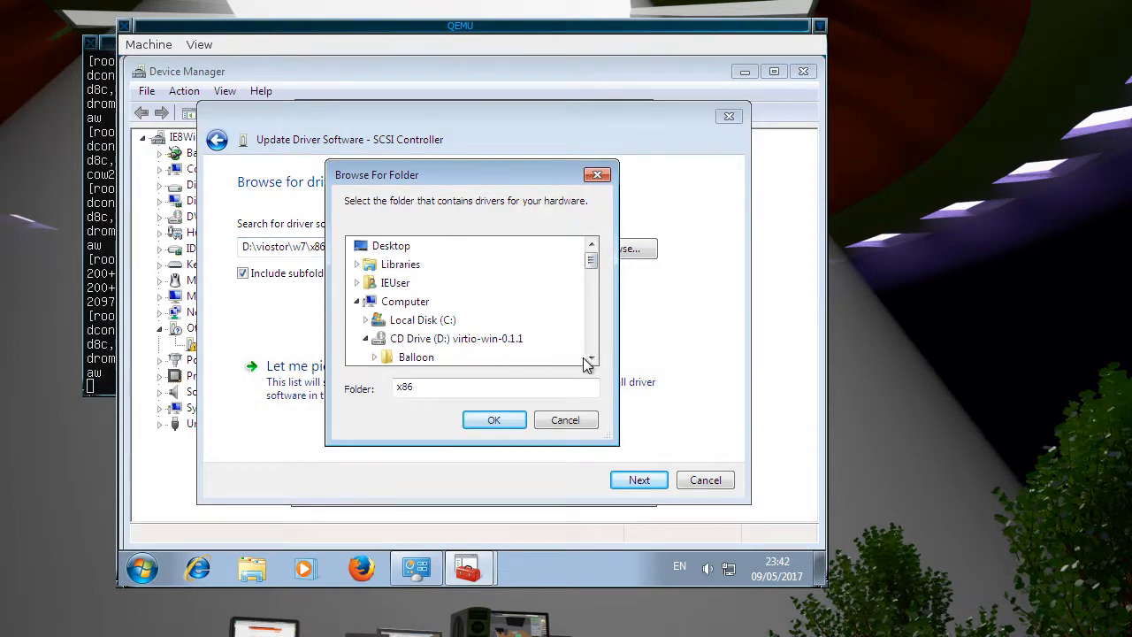
click(591, 357)
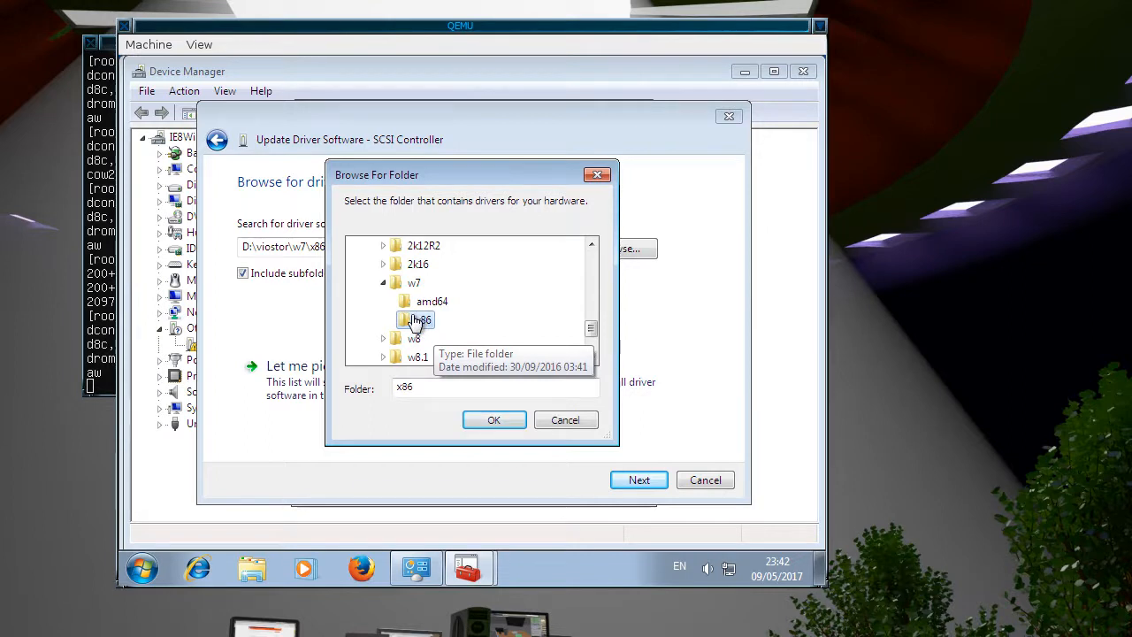
mouse_move(494, 419)
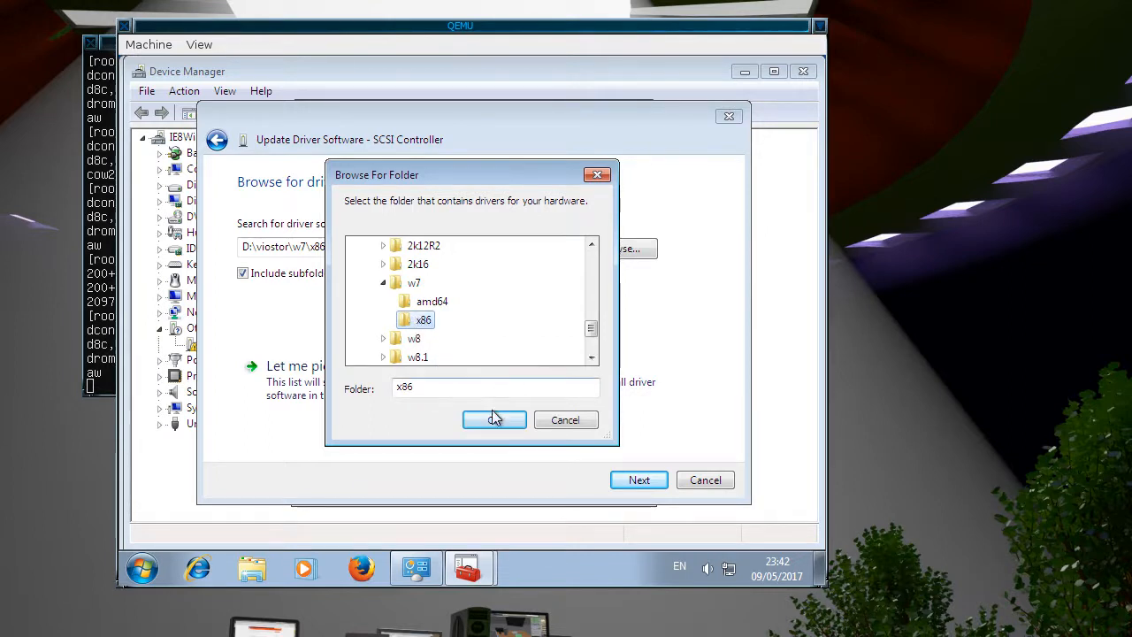
click(494, 419)
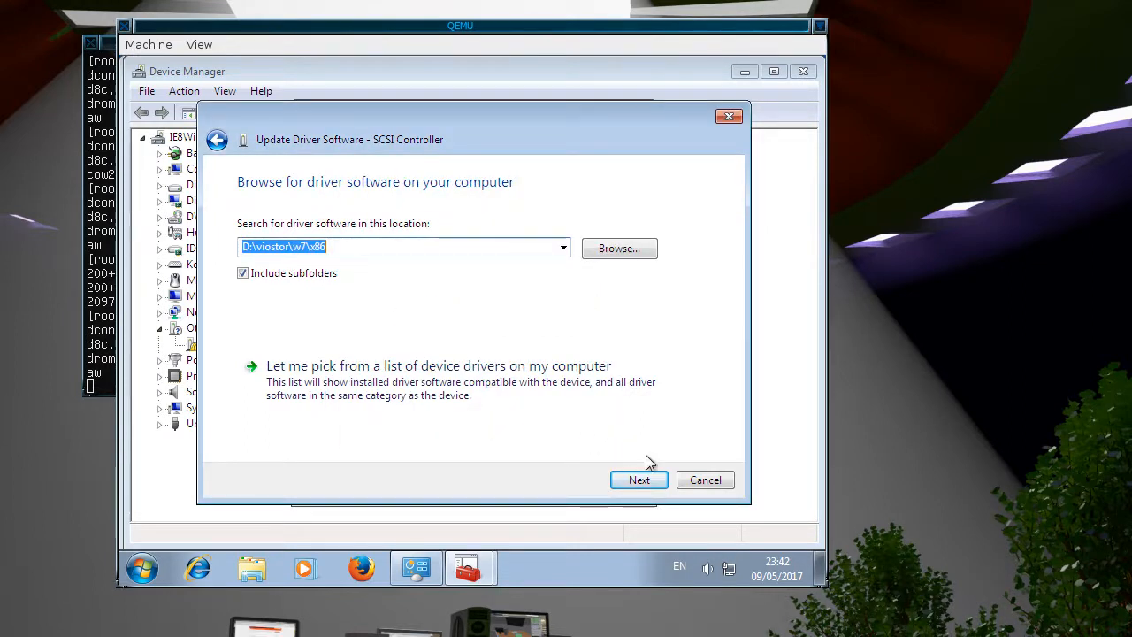
click(639, 479)
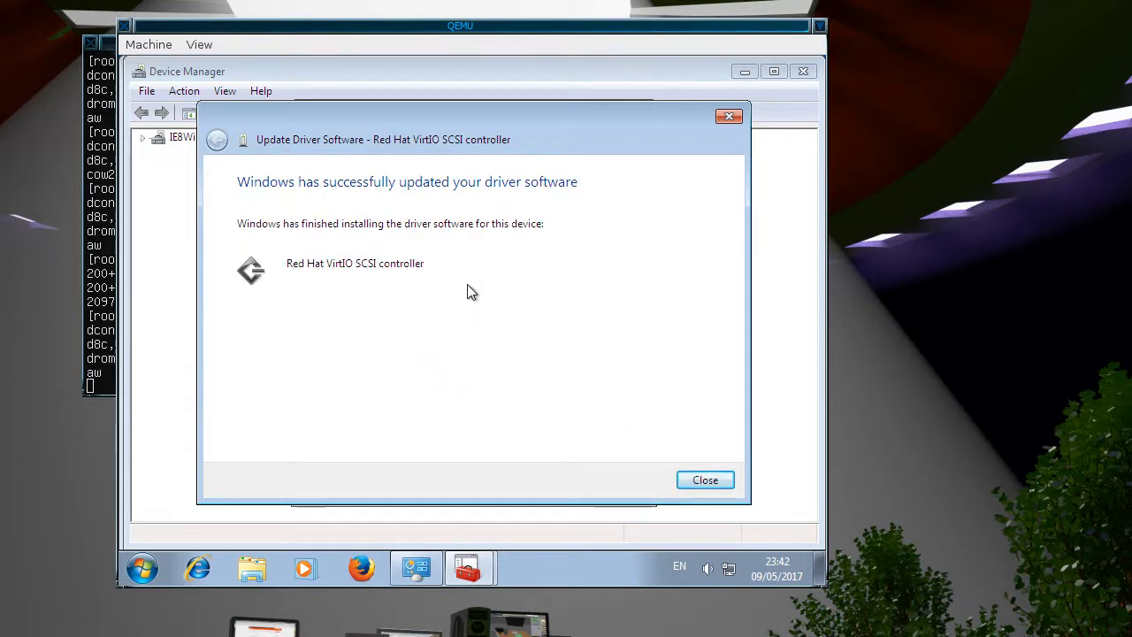
click(705, 479)
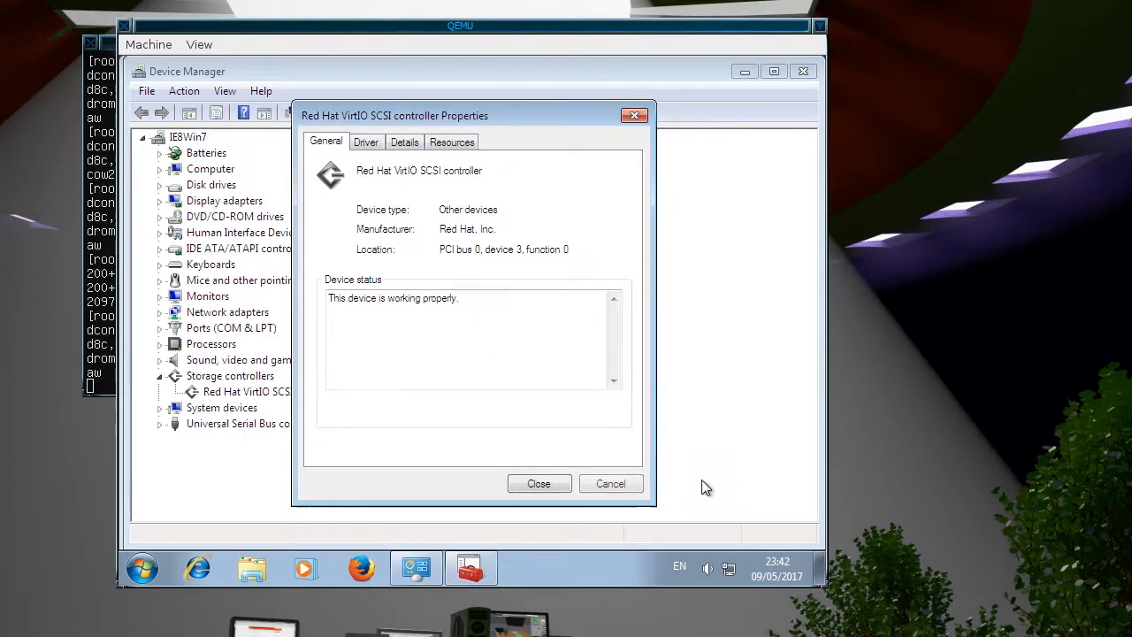
click(539, 484)
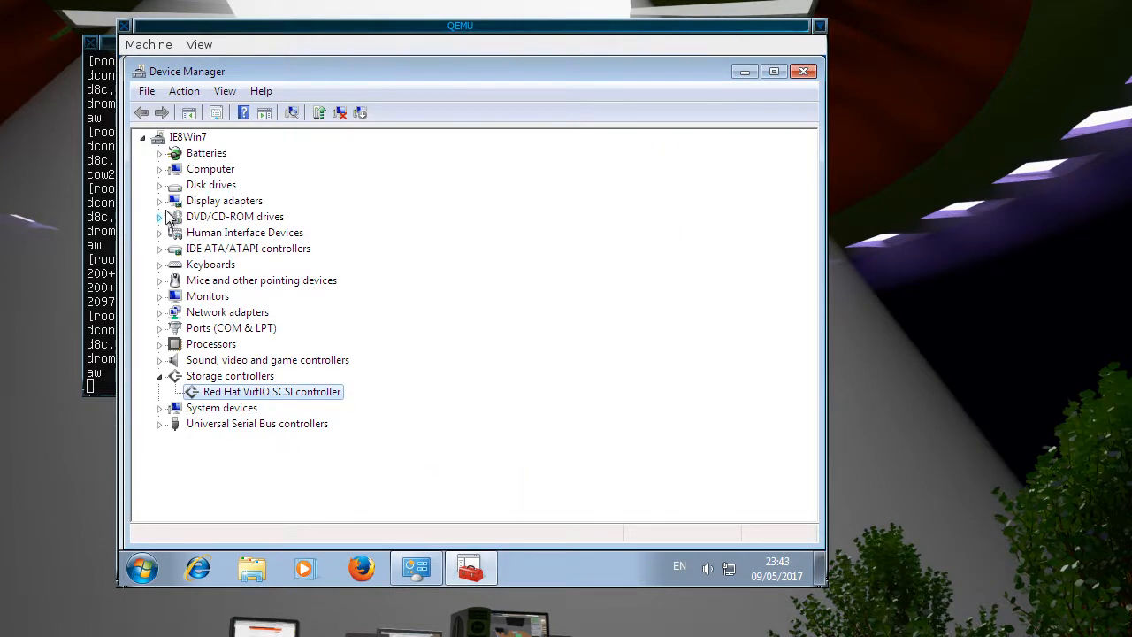
Step: Expand Disk drives to reveal the Red Hat VirtIO SCSI Disk Device
click(161, 184)
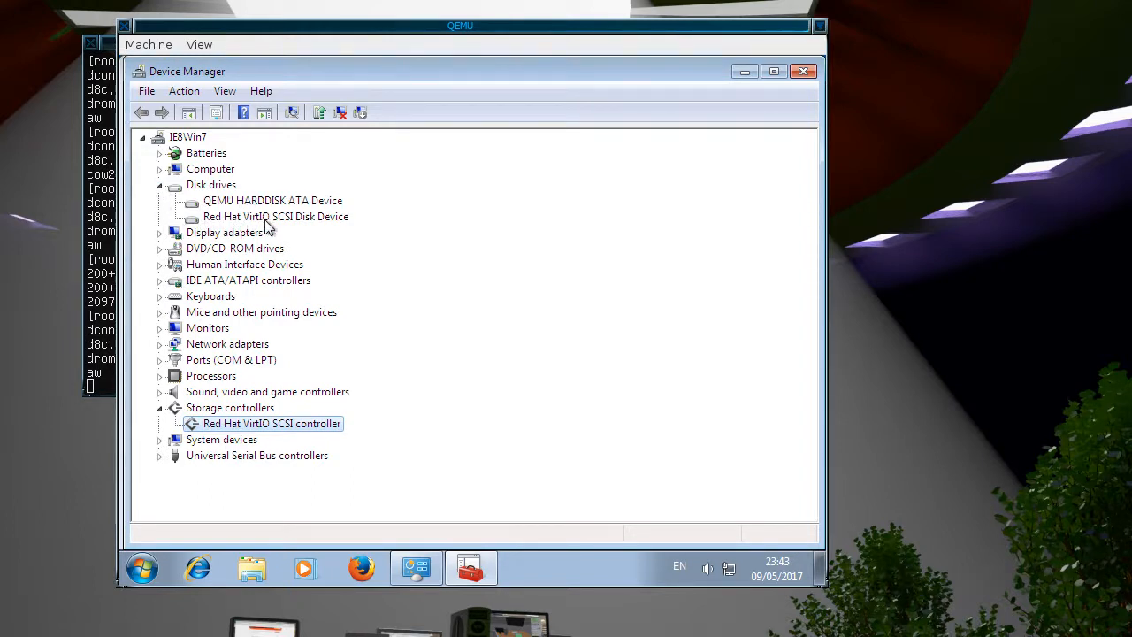
mouse_move(232, 210)
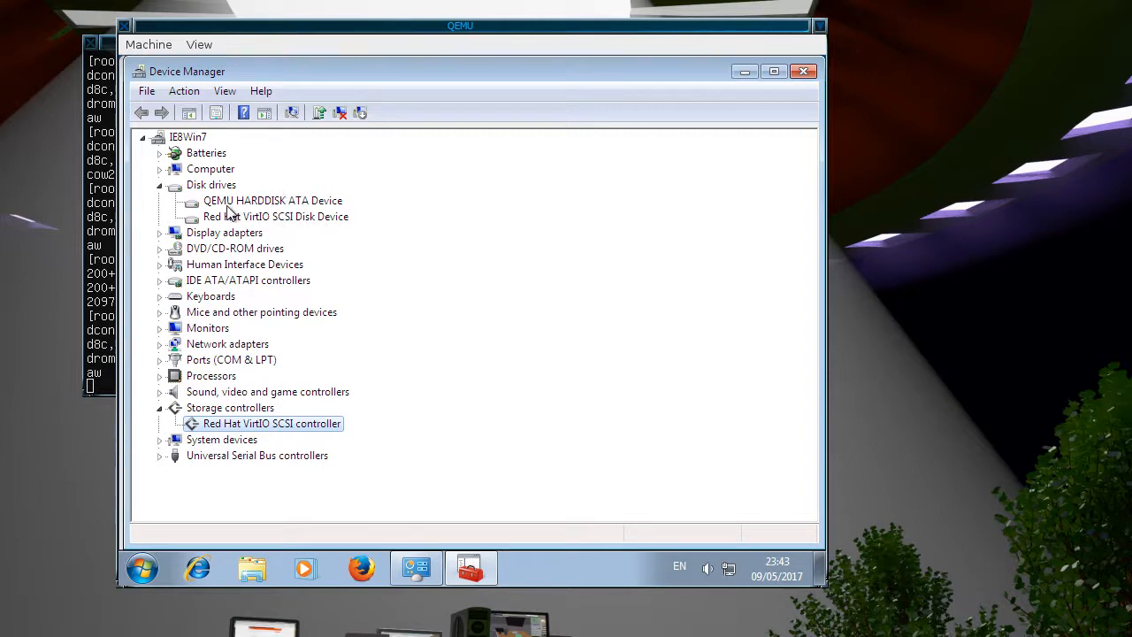
mouse_move(305, 205)
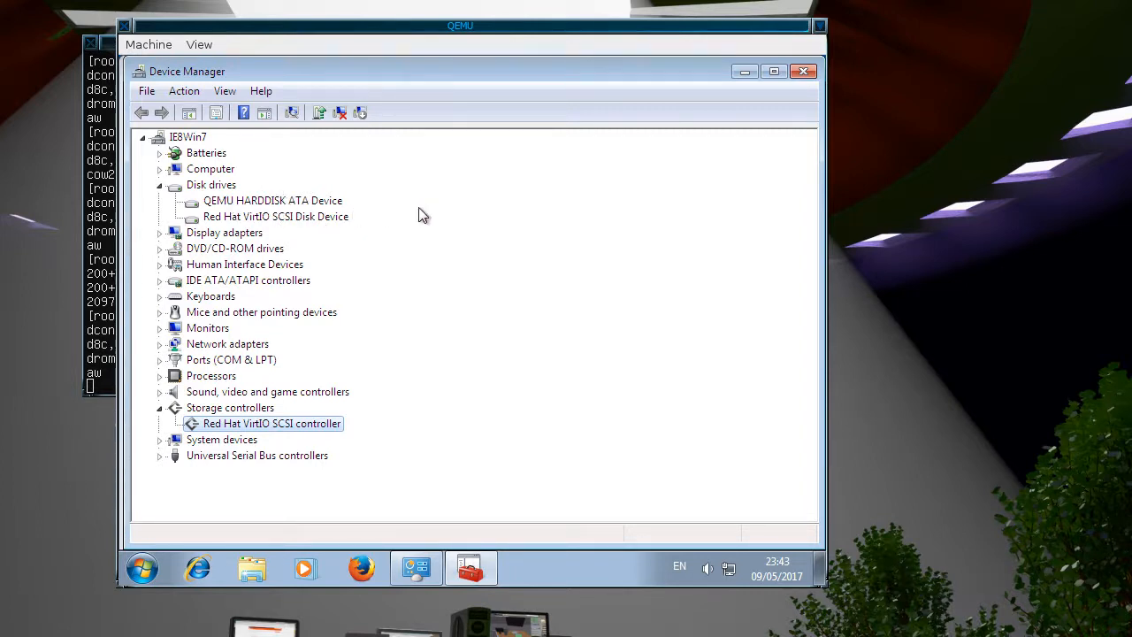
mouse_move(580, 175)
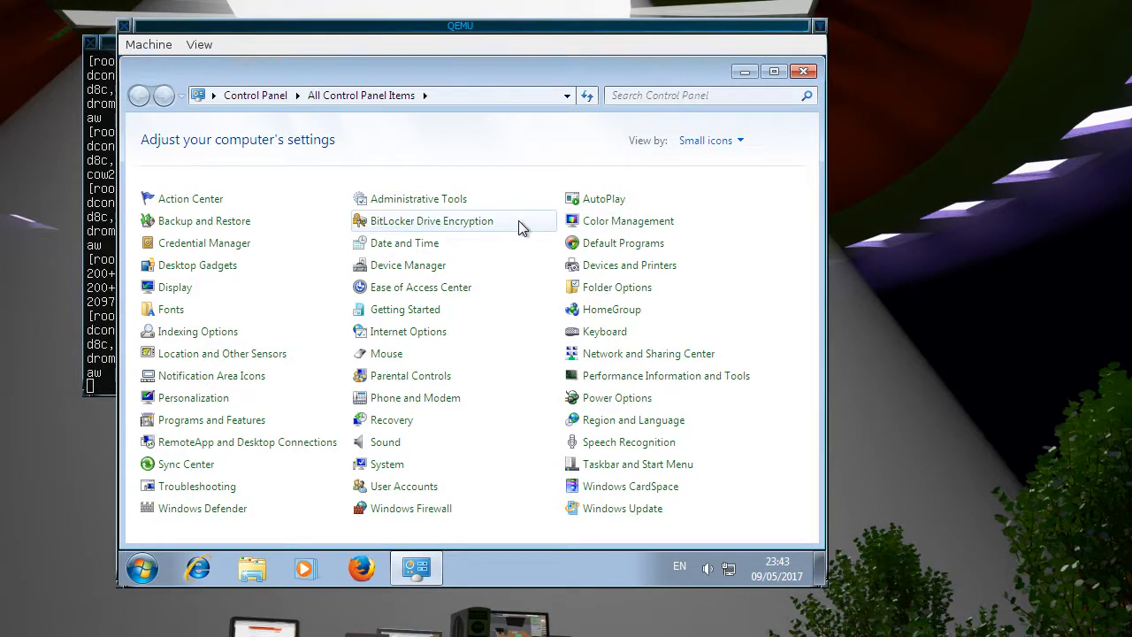
Step: Open Disk Management and initialize the 199 MB Disk 1 with MBR
double_click(419, 198)
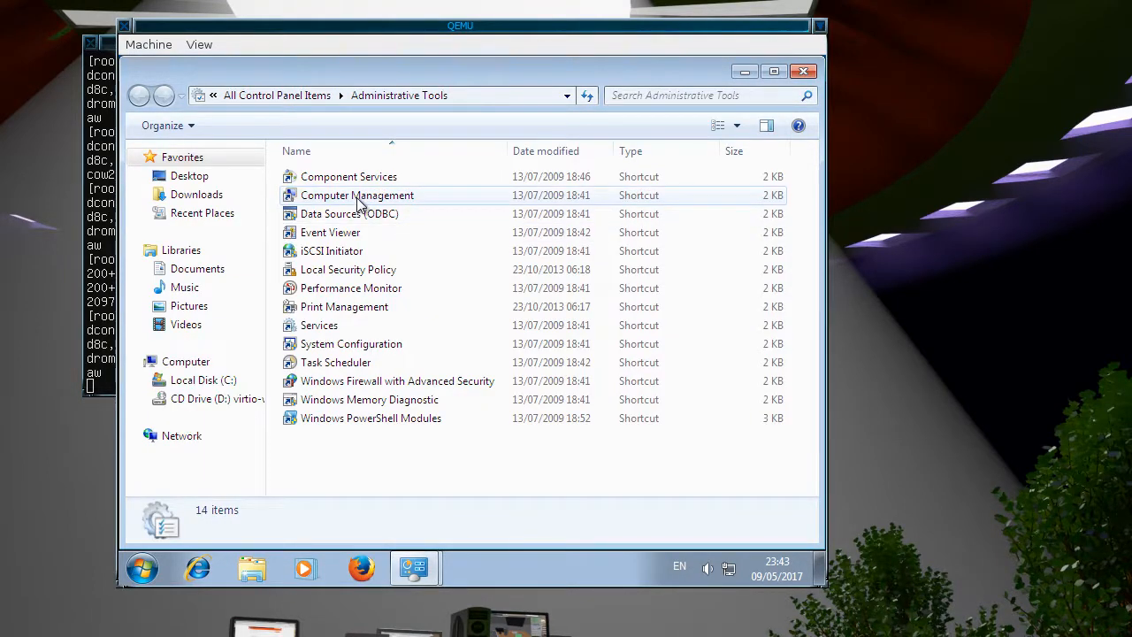
double_click(356, 195)
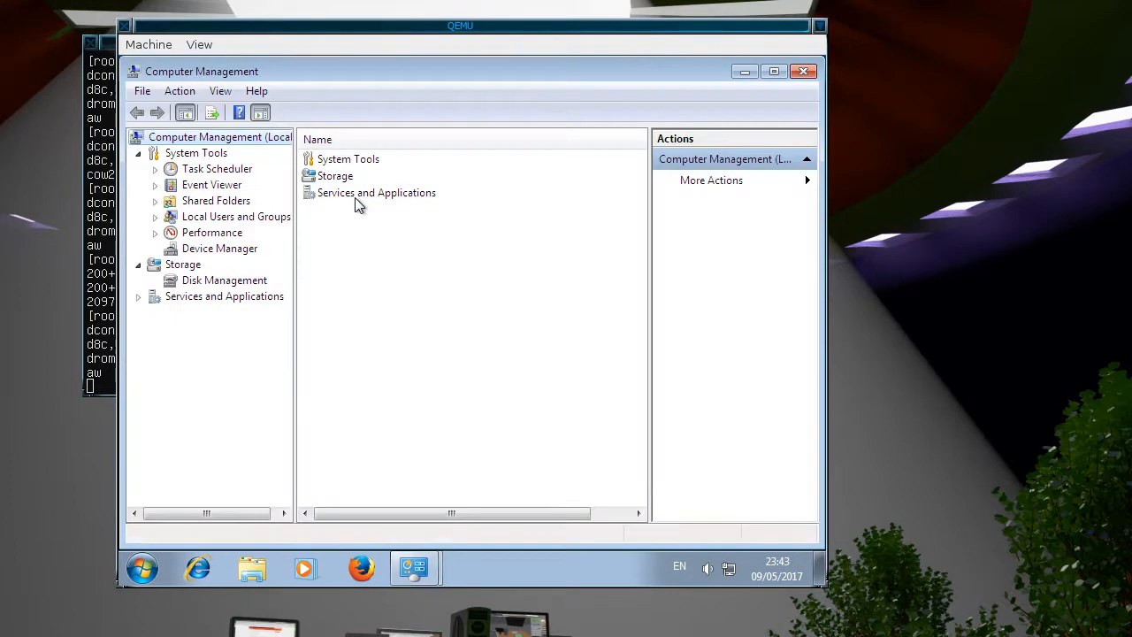
click(224, 280)
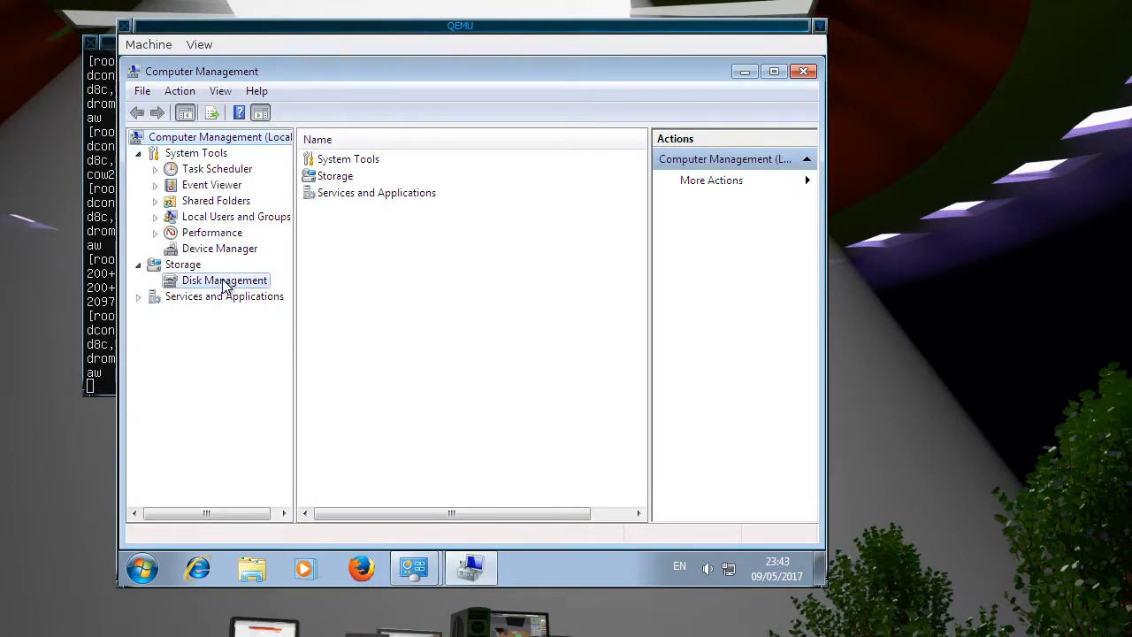
click(224, 279)
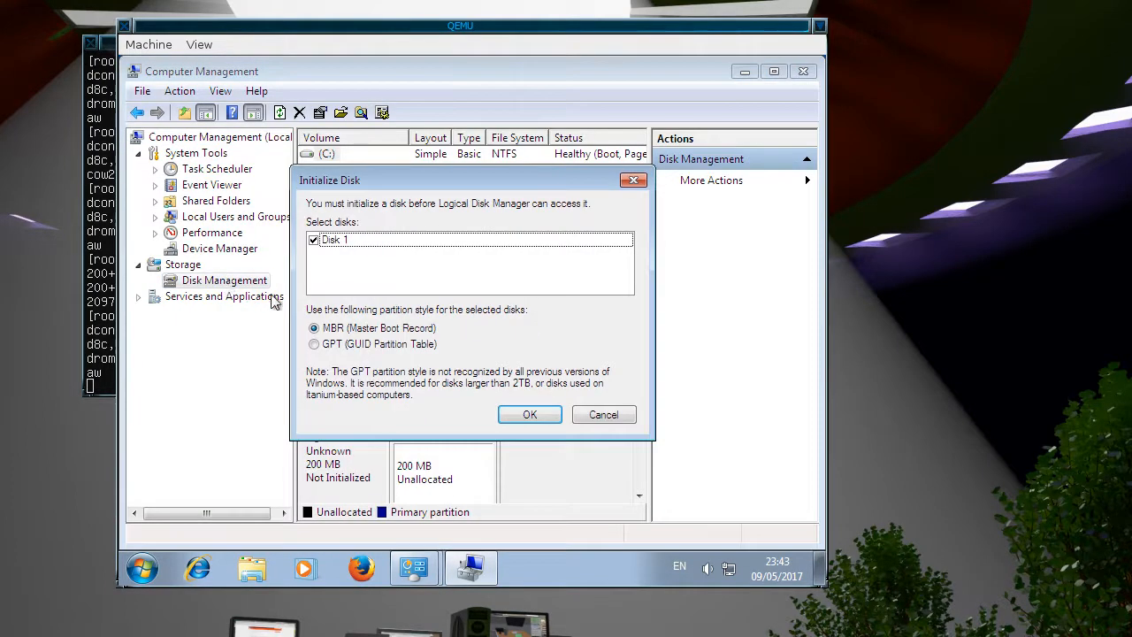
mouse_move(529, 414)
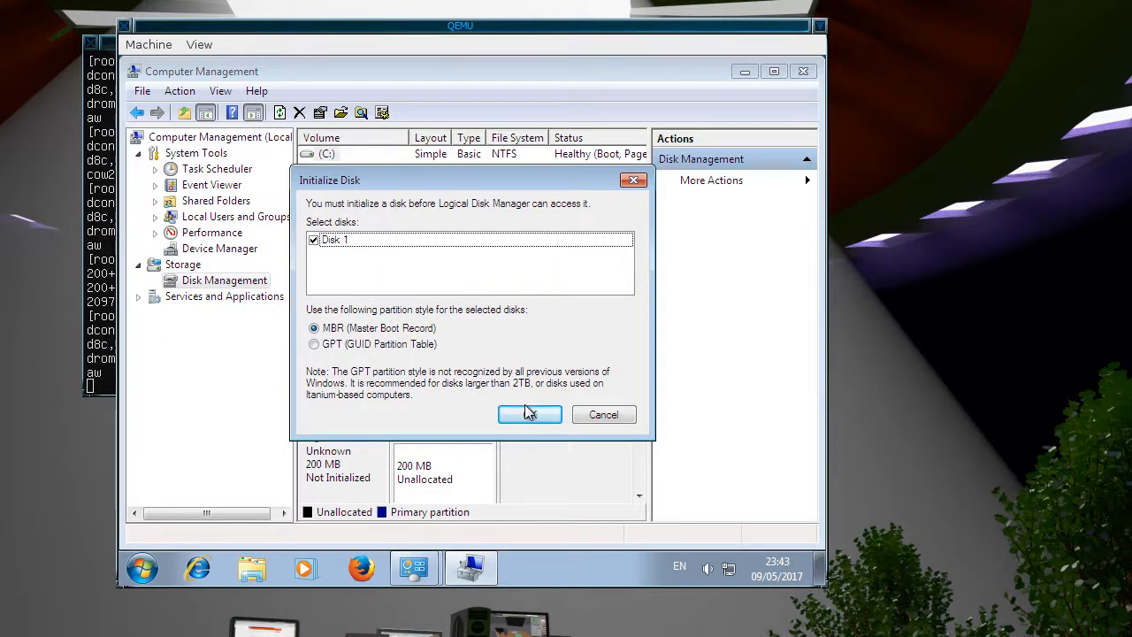
click(529, 414)
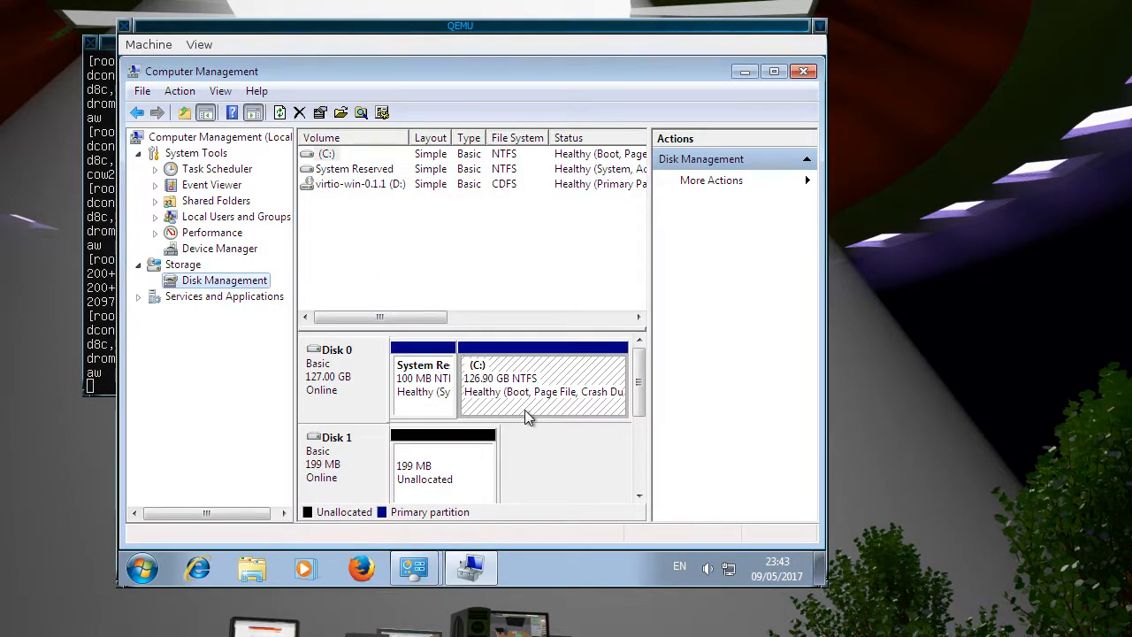
mouse_move(449, 466)
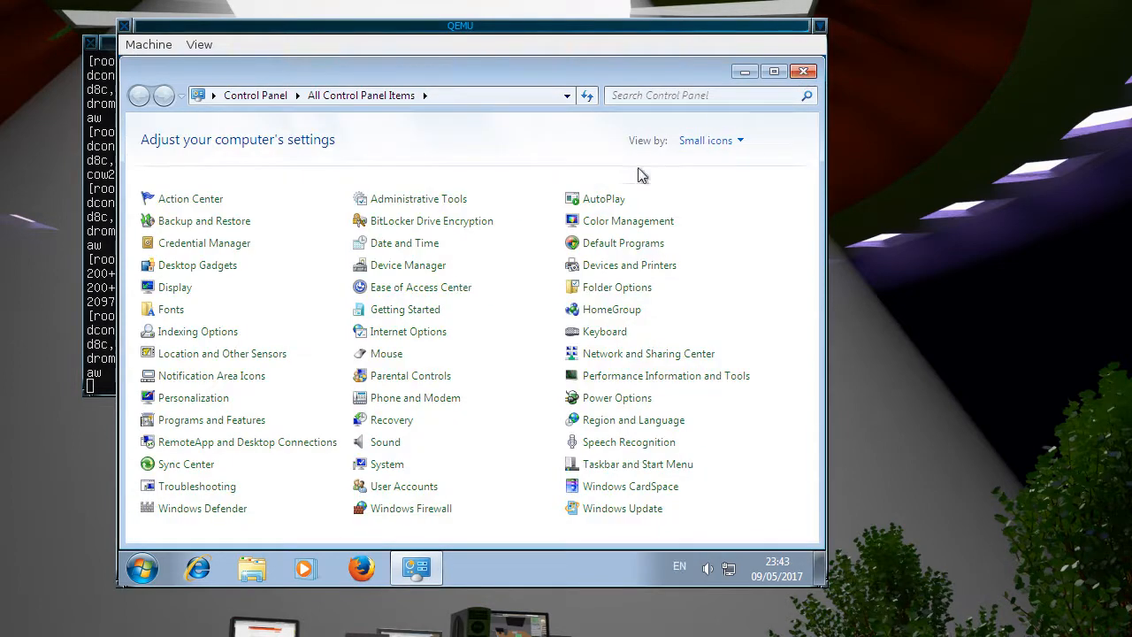
Step: Open the guest's Start menu to shut Windows down
click(141, 565)
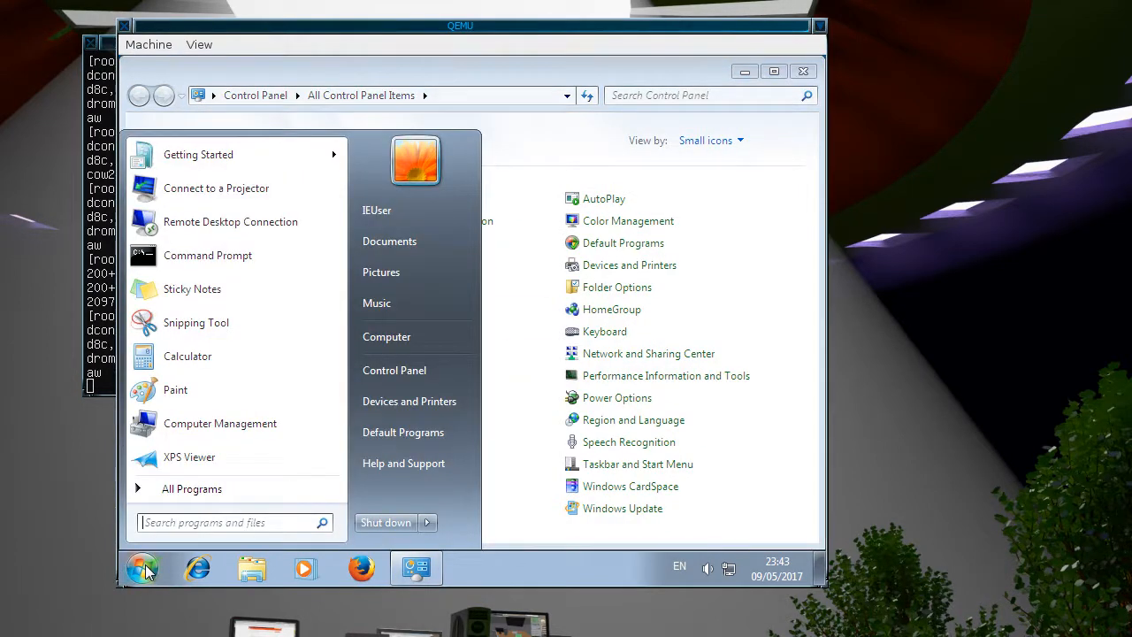
mouse_move(384, 521)
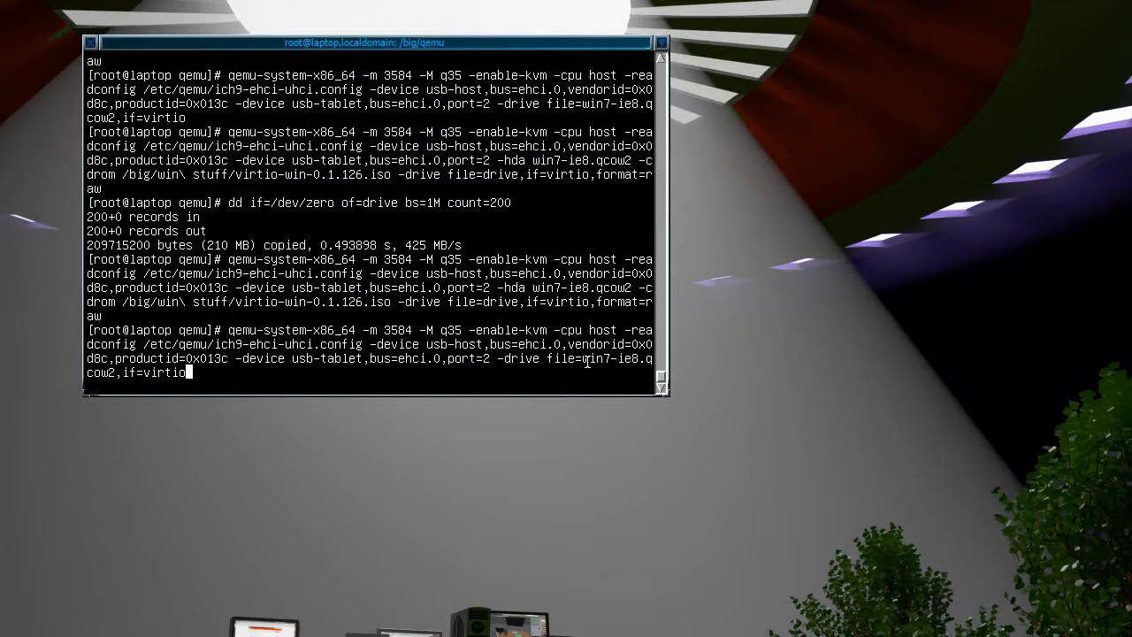
mouse_move(267, 365)
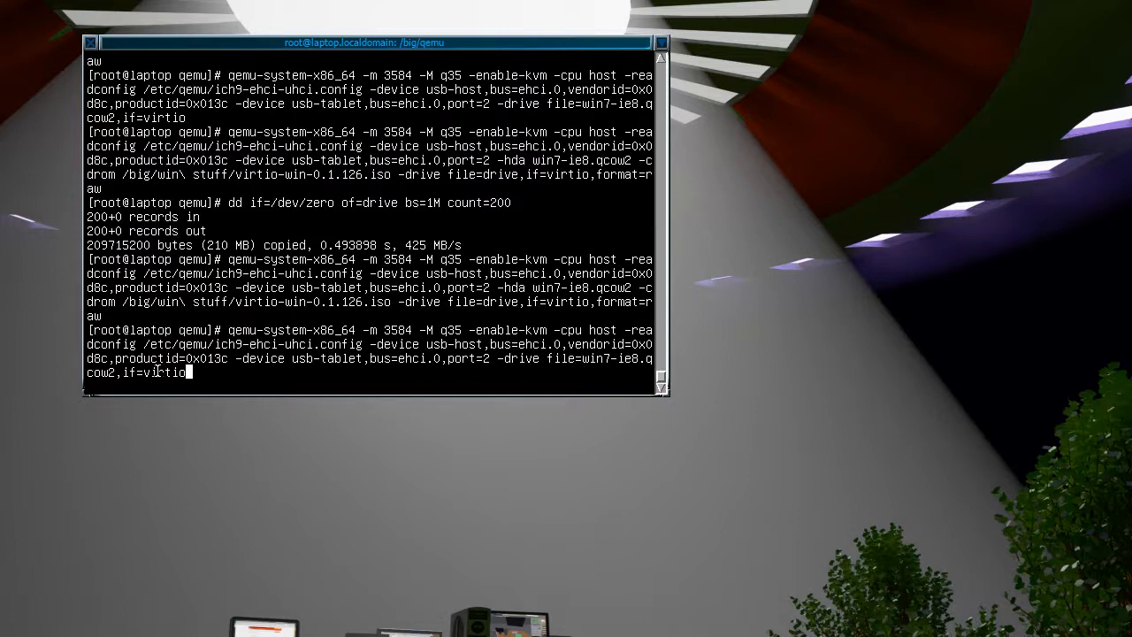
mouse_move(480, 366)
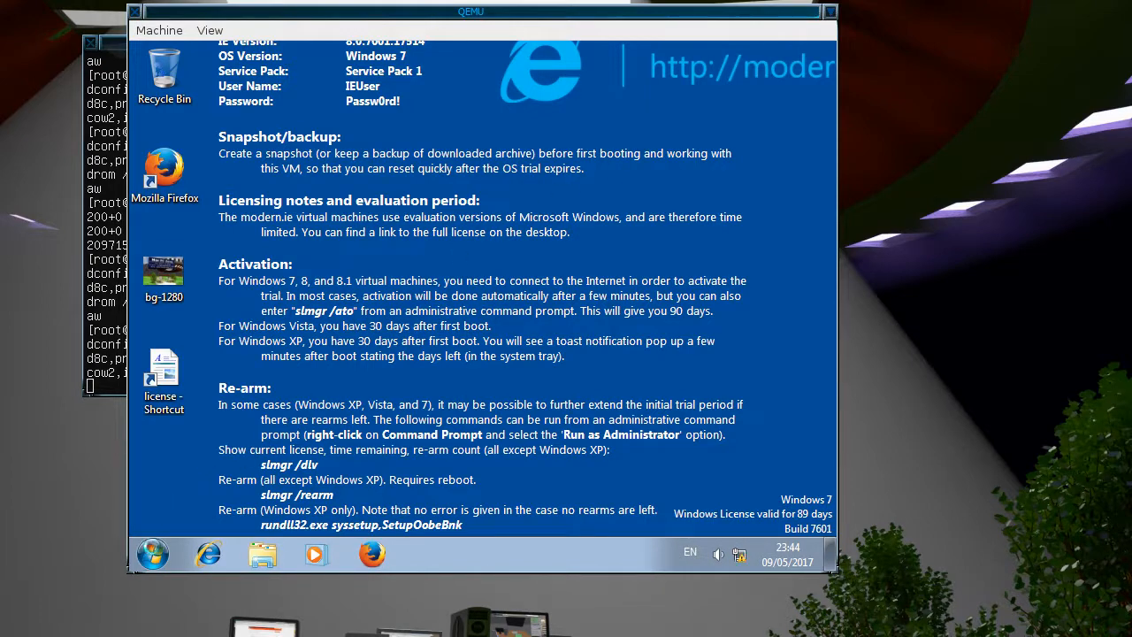
click(152, 554)
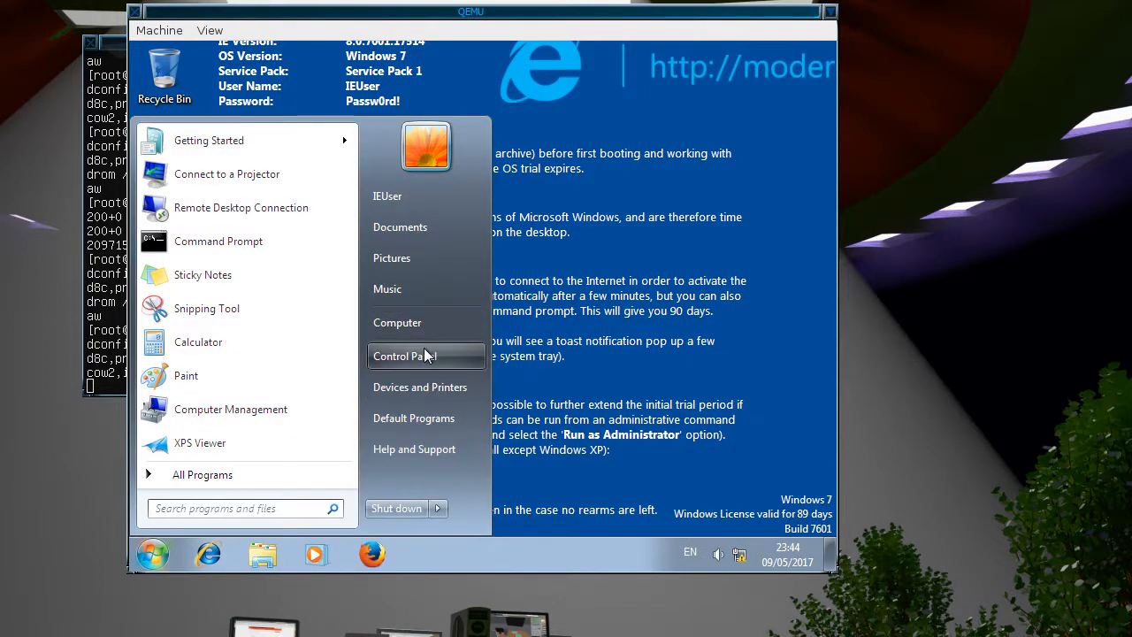
click(406, 355)
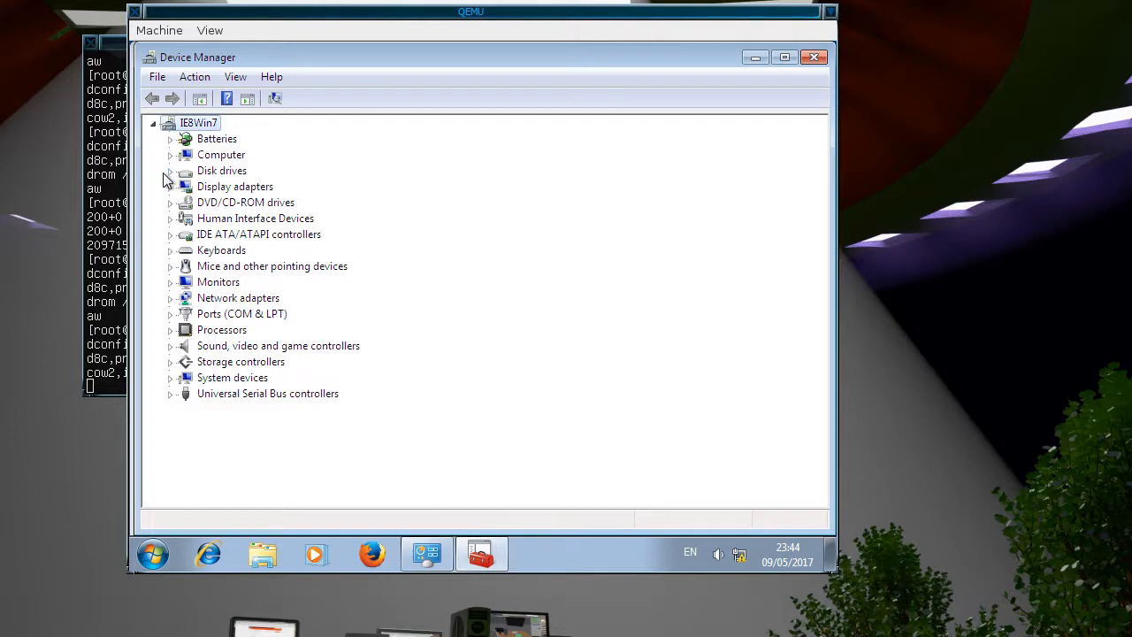
click(170, 170)
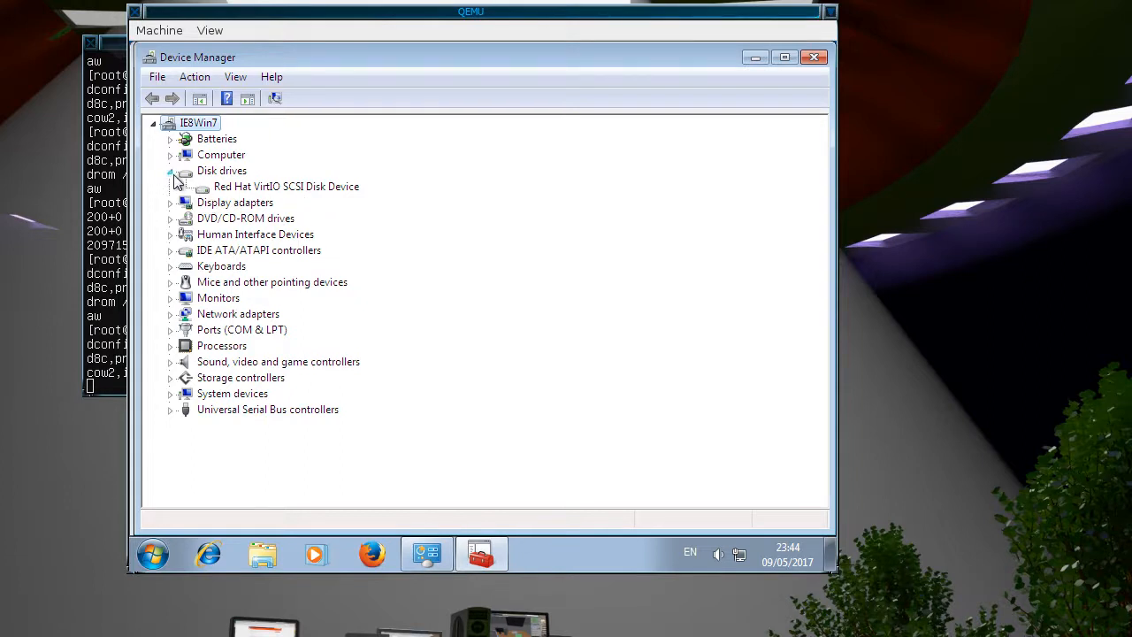
click(170, 170)
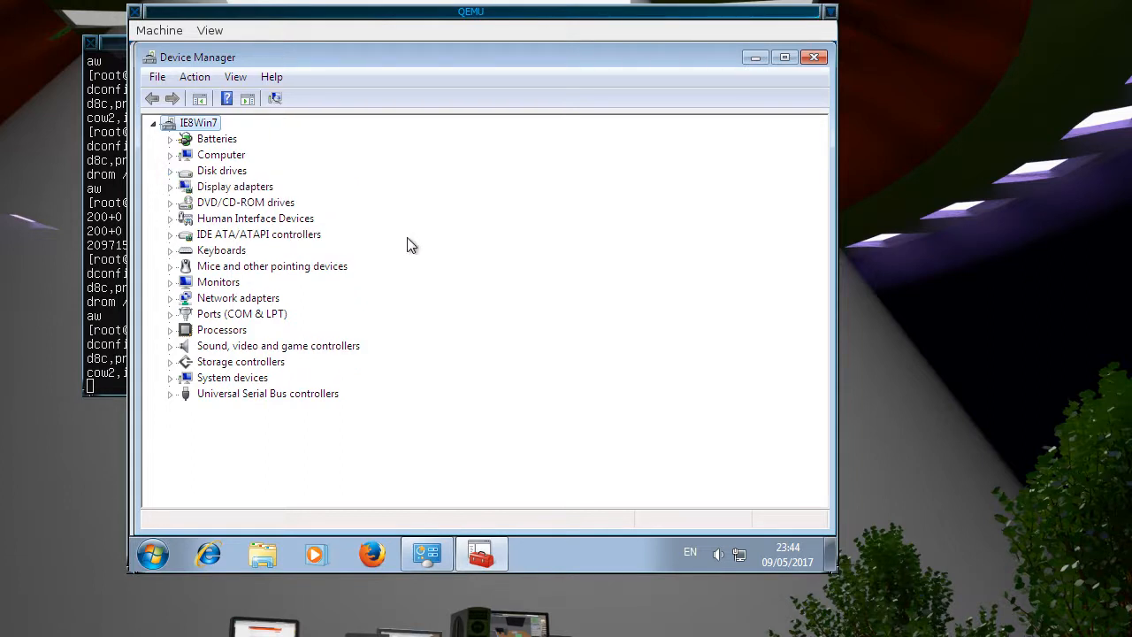
mouse_move(693, 100)
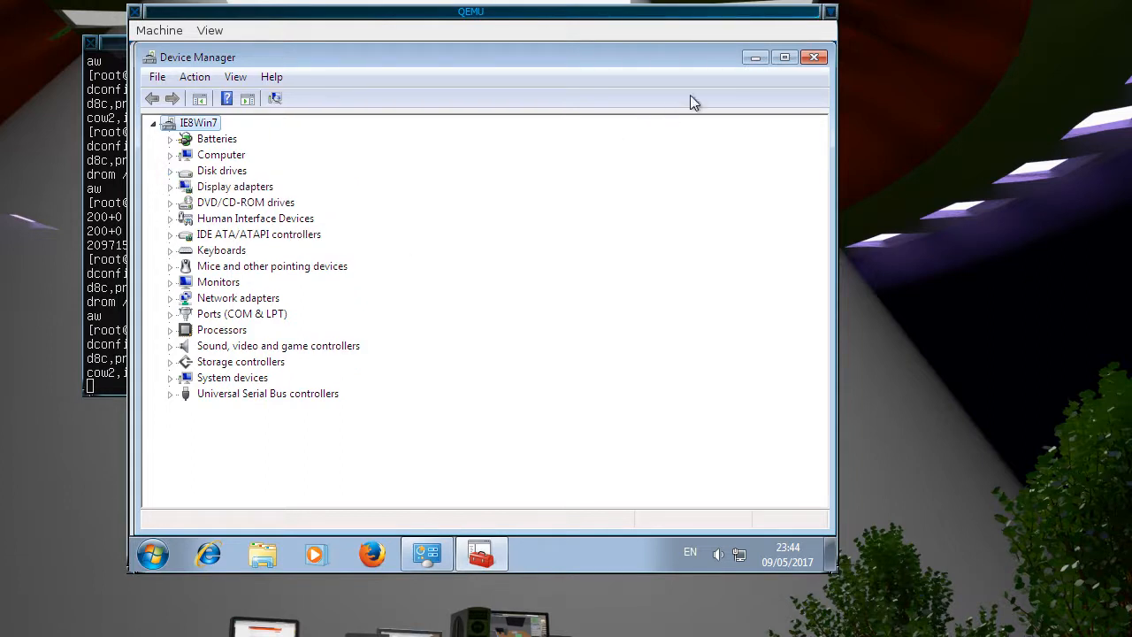
mouse_move(814, 57)
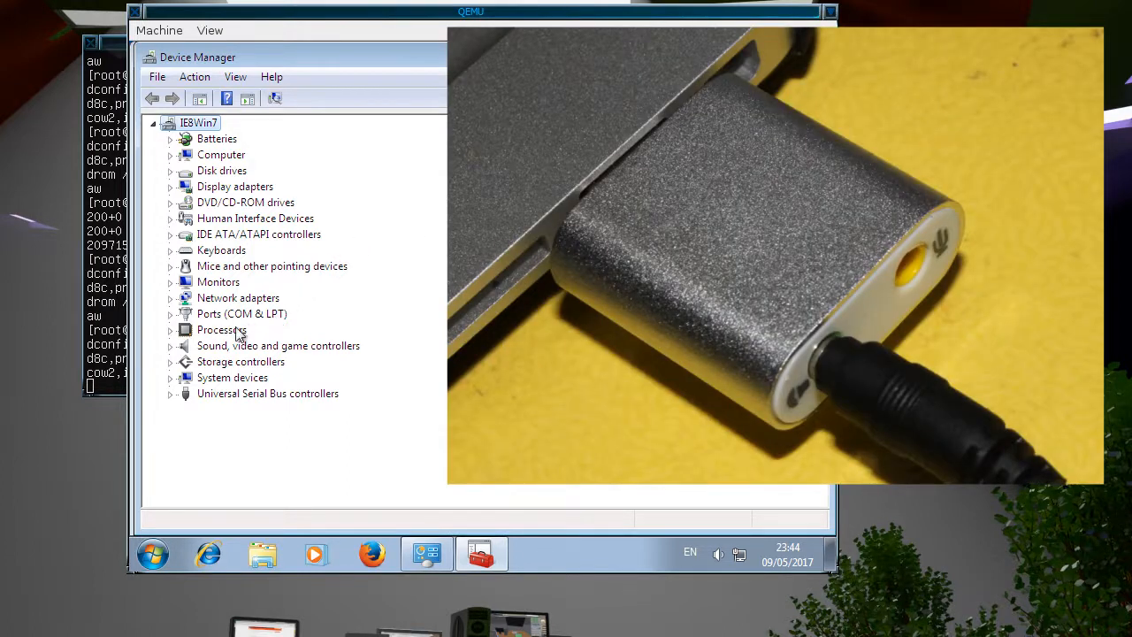
click(170, 346)
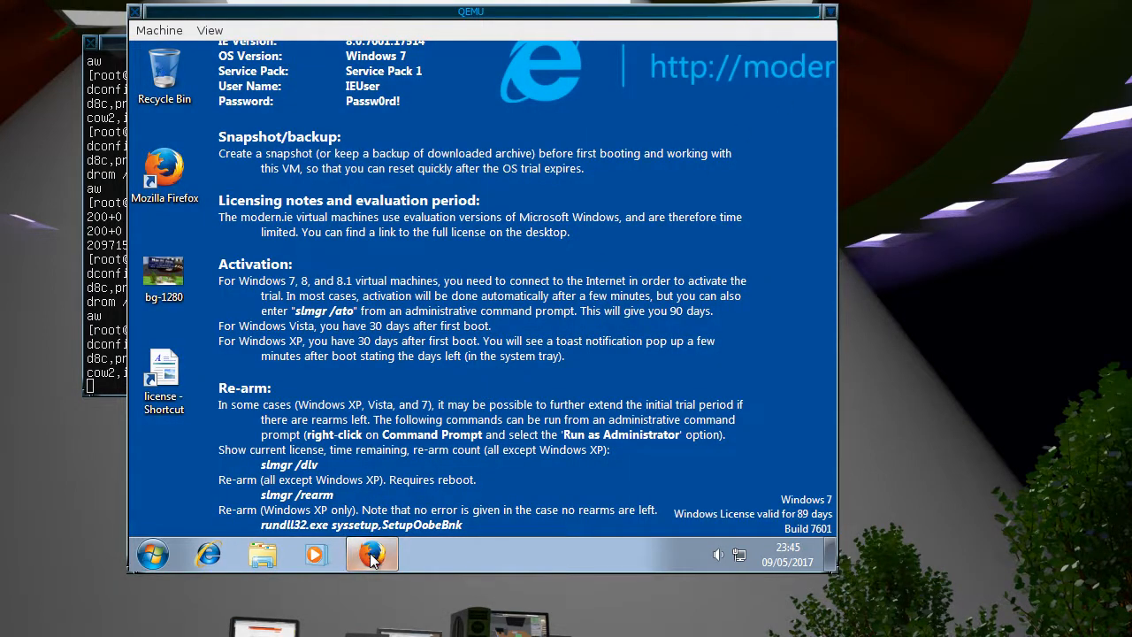
Step: Launch guest Firefox and scroll the site's MEDIA page down to the earth flyover video
click(371, 552)
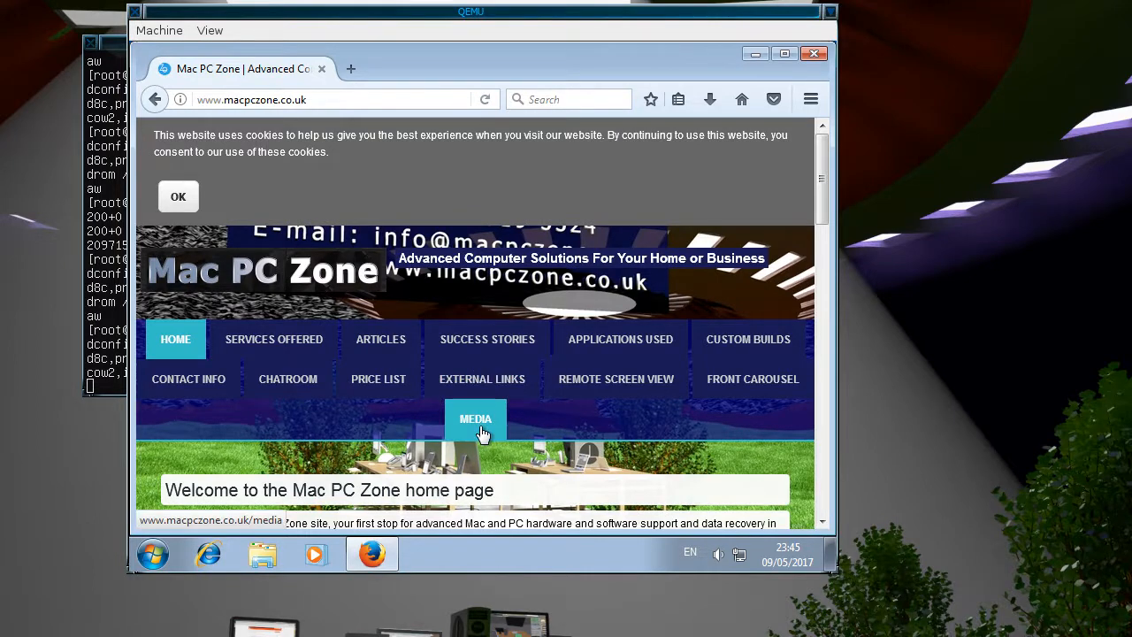
click(475, 419)
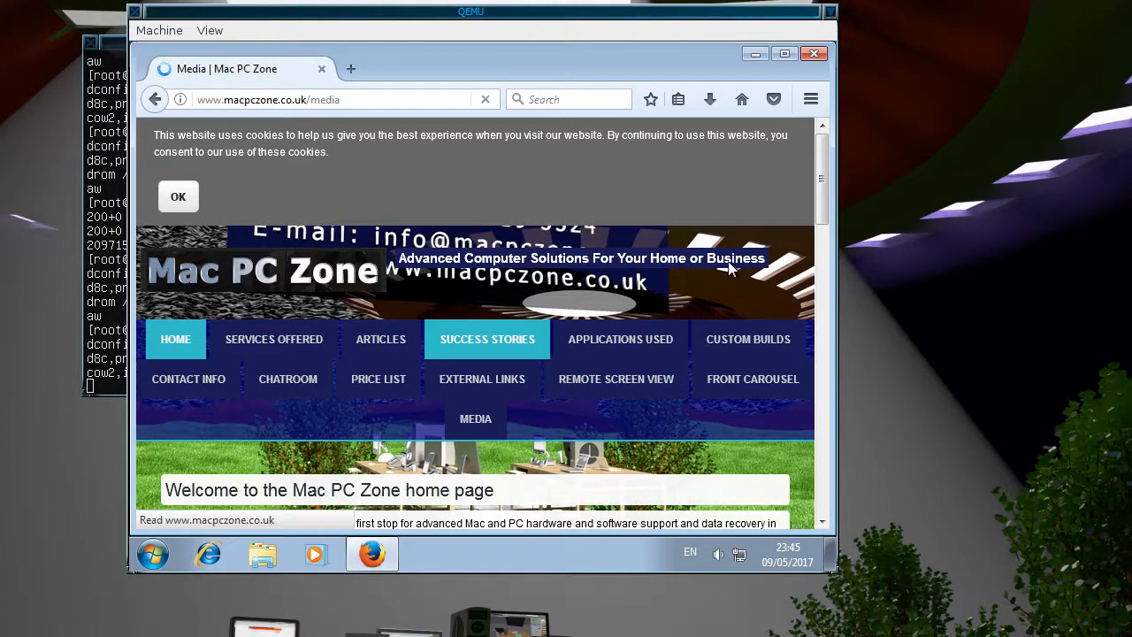
click(475, 419)
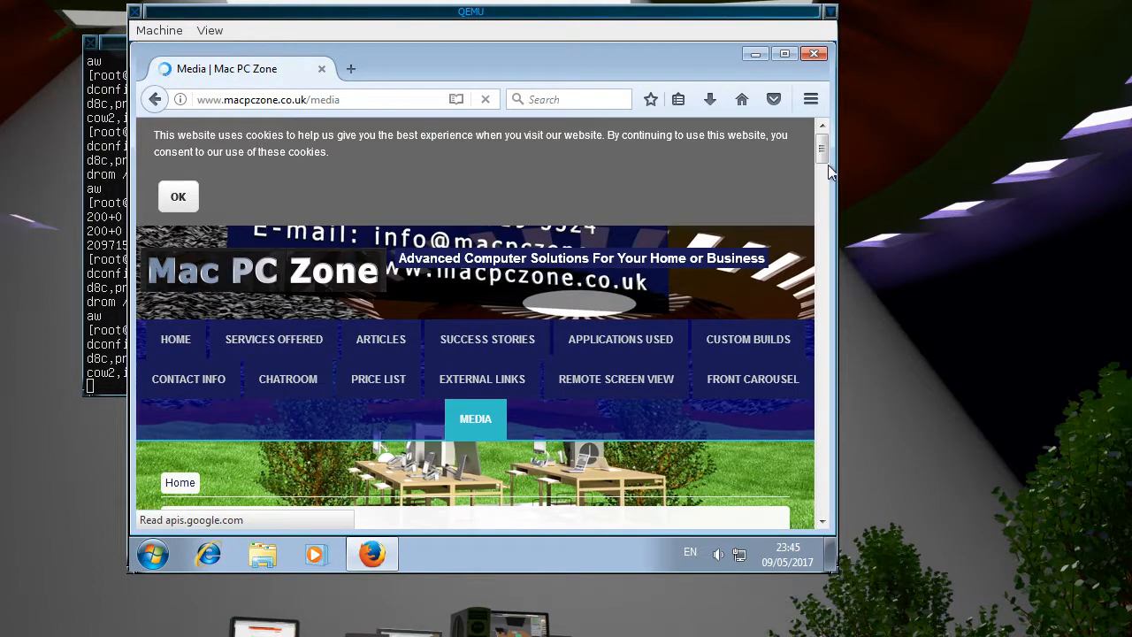
scroll(down, 3)
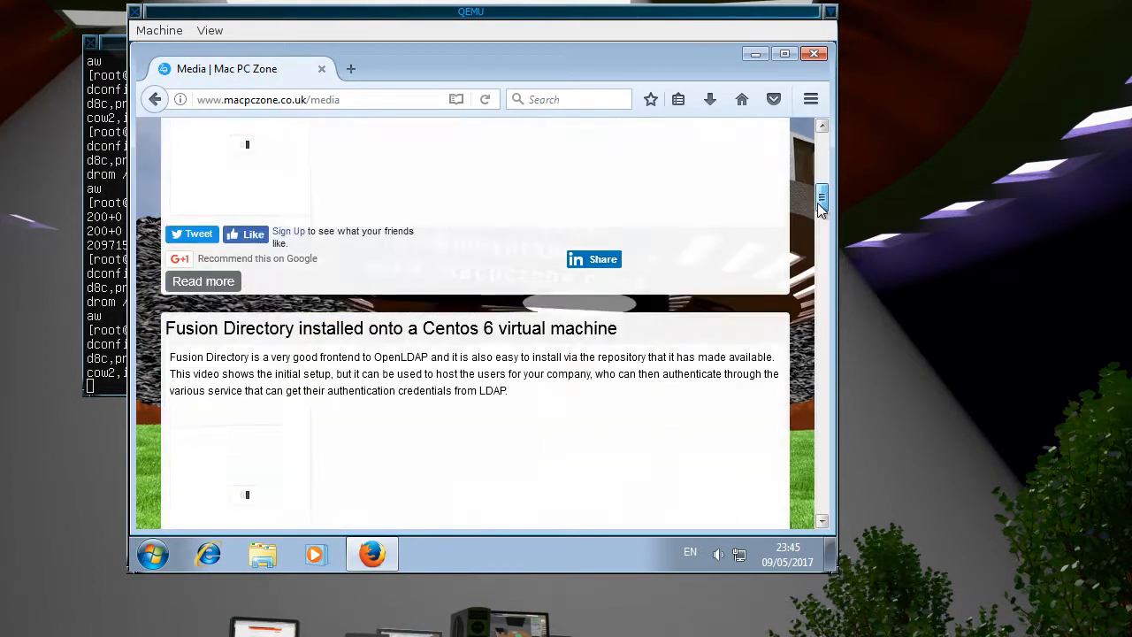
scroll(down, 3)
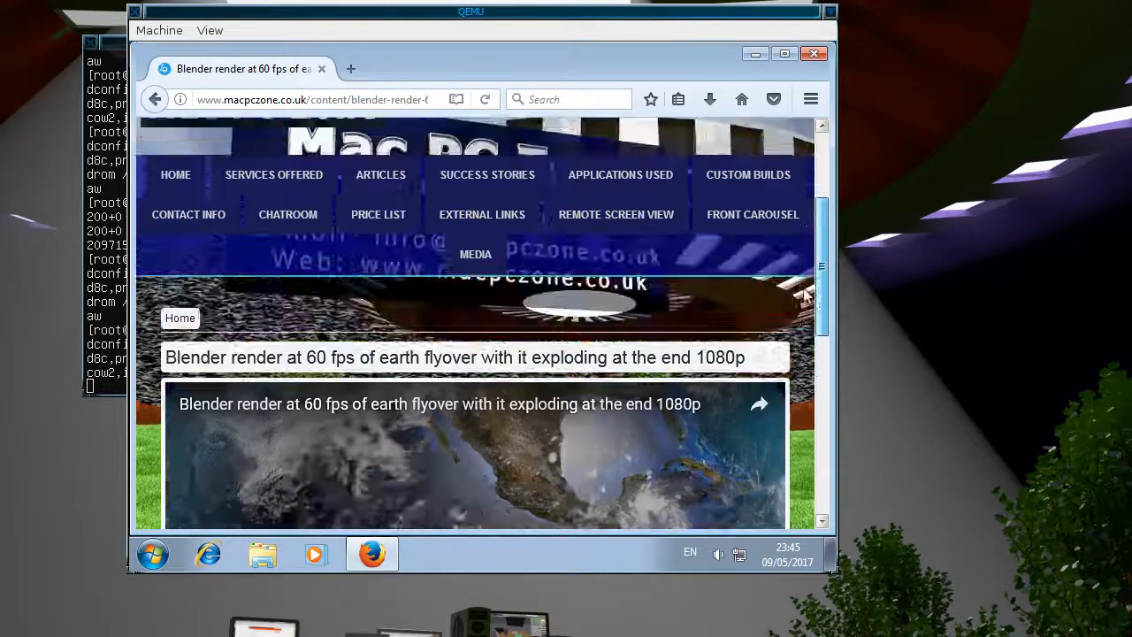
scroll(down, 3)
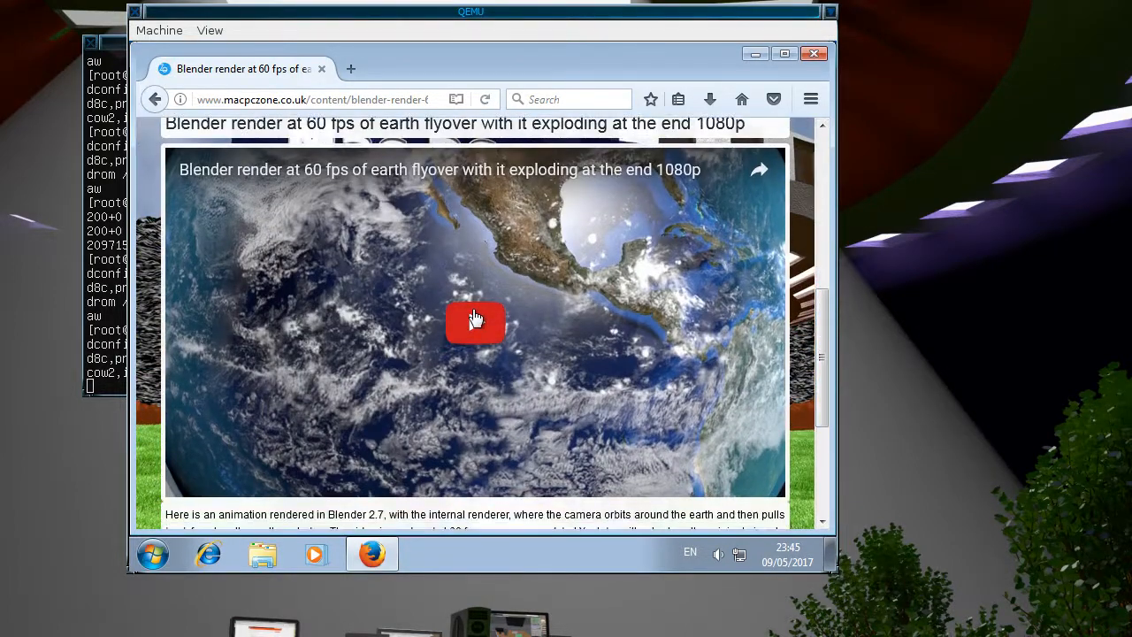
Step: Play the earth flyover video briefly, then pause it
click(475, 323)
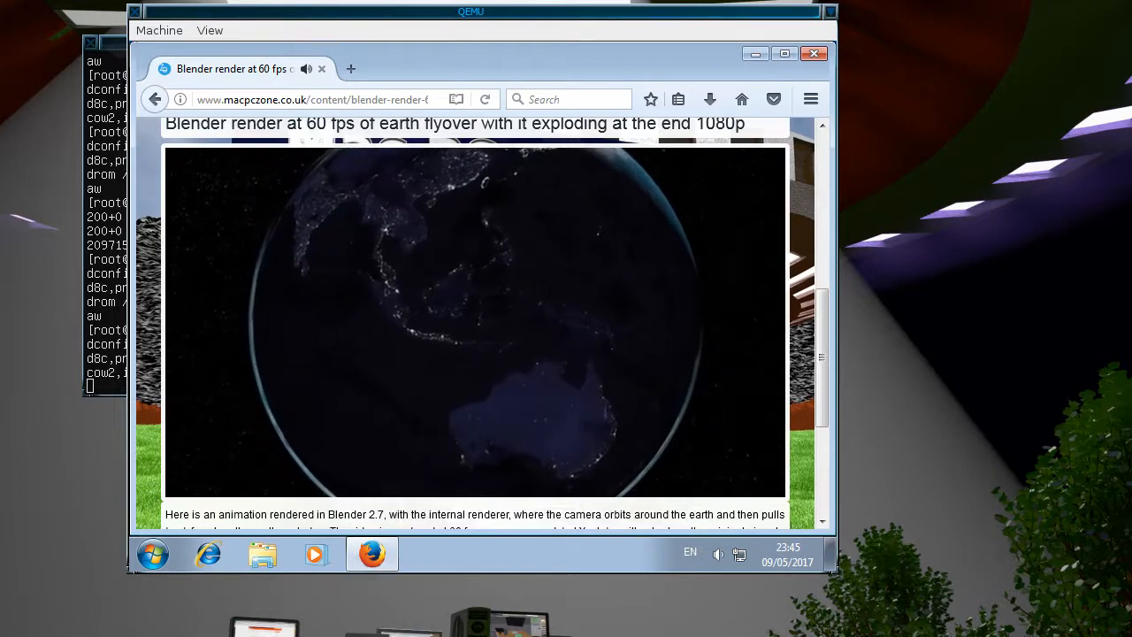
click(480, 319)
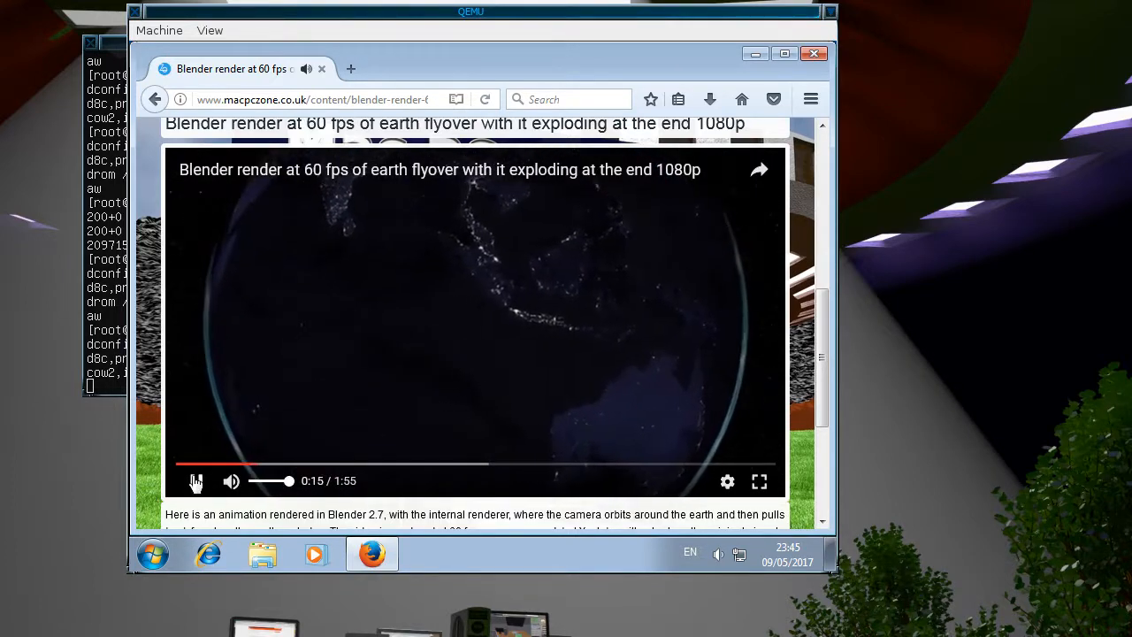
click(195, 481)
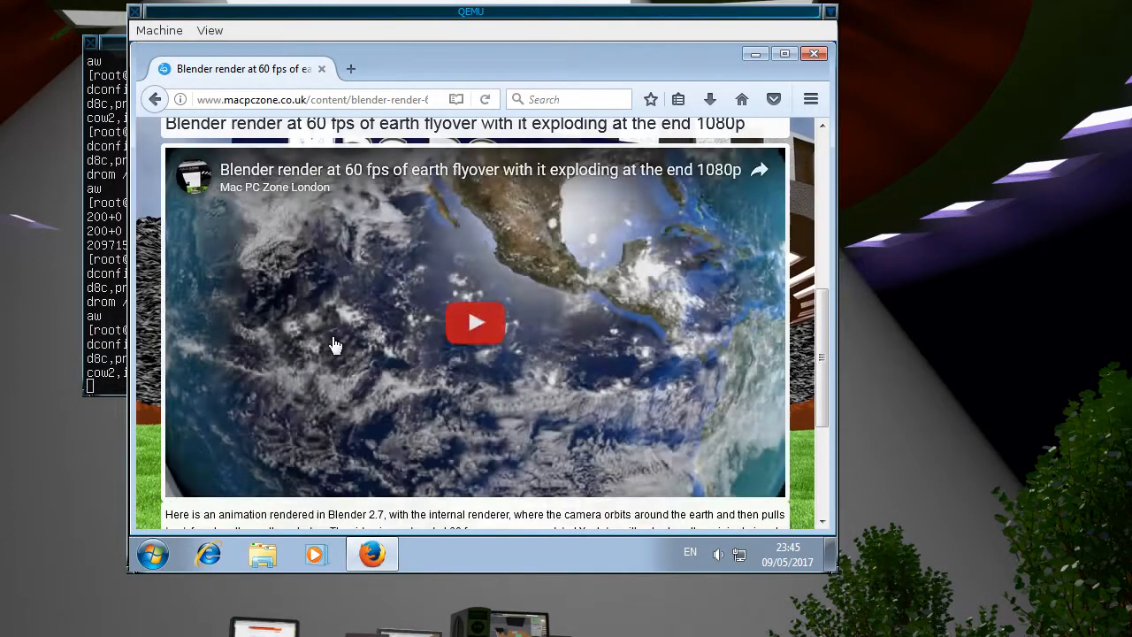
Step: Open Control Panel's Sound settings and the USB PnP Sound Device Speakers Properties
click(153, 554)
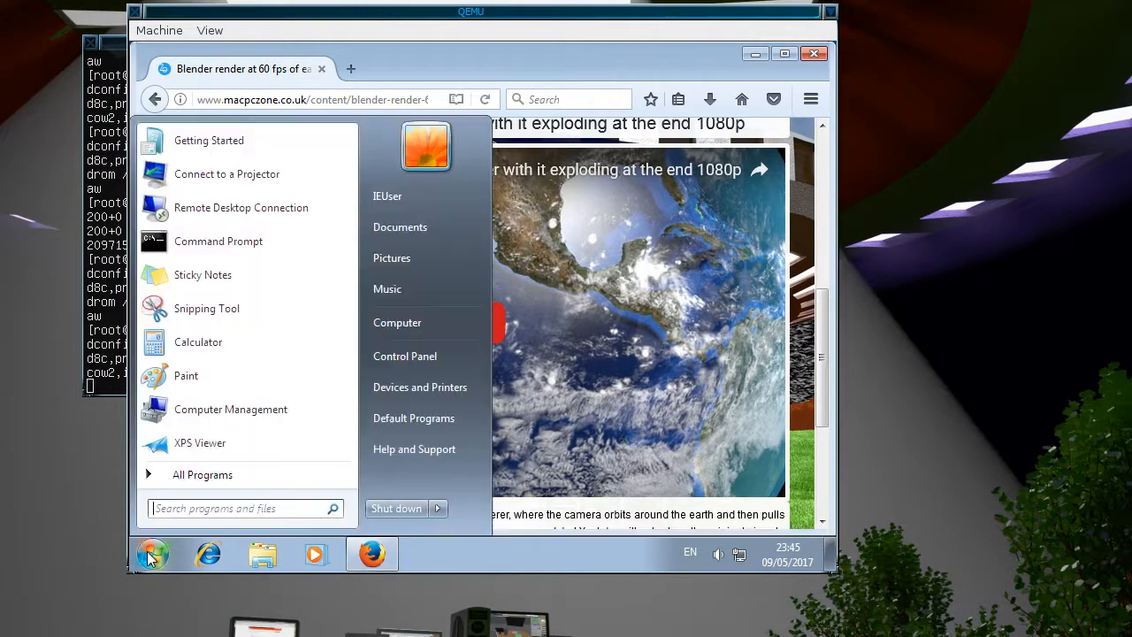
mouse_move(420, 355)
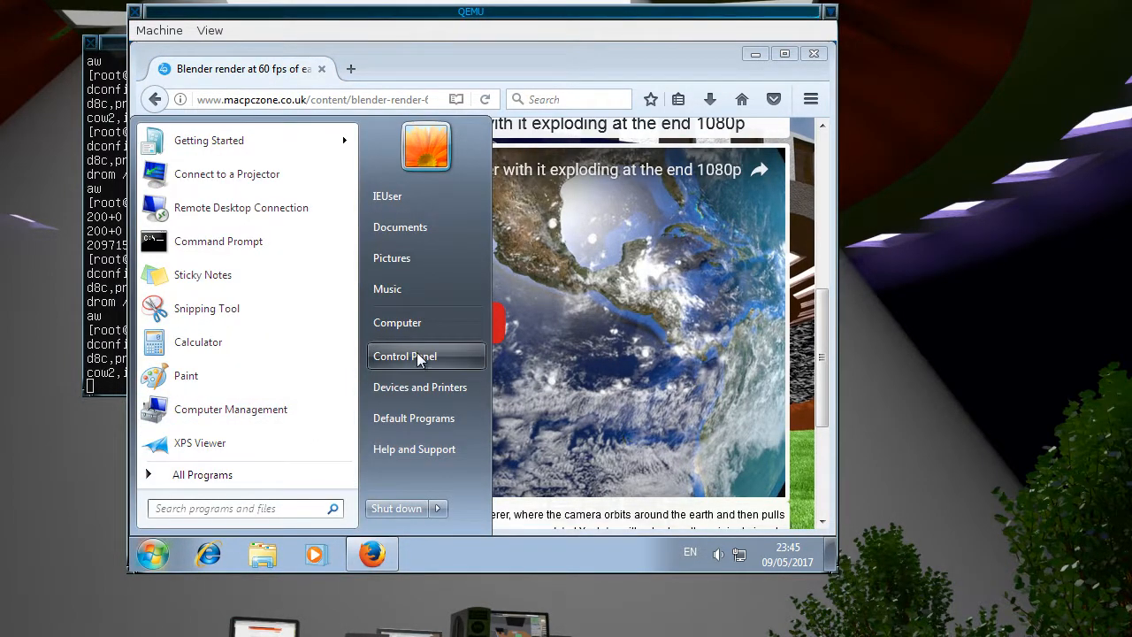
click(404, 356)
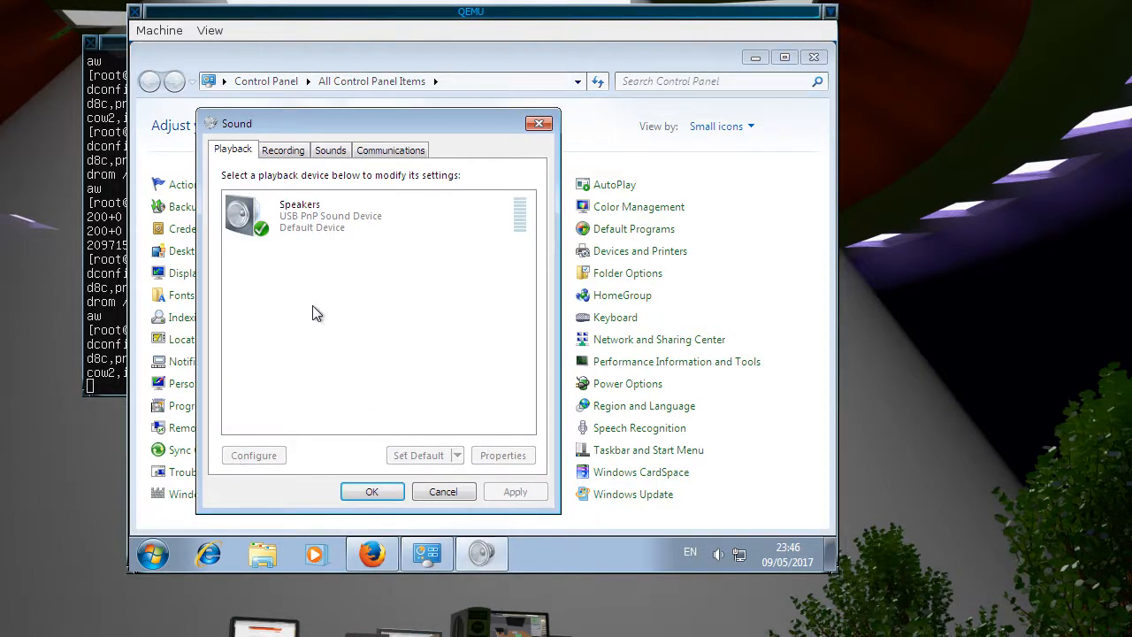
click(301, 215)
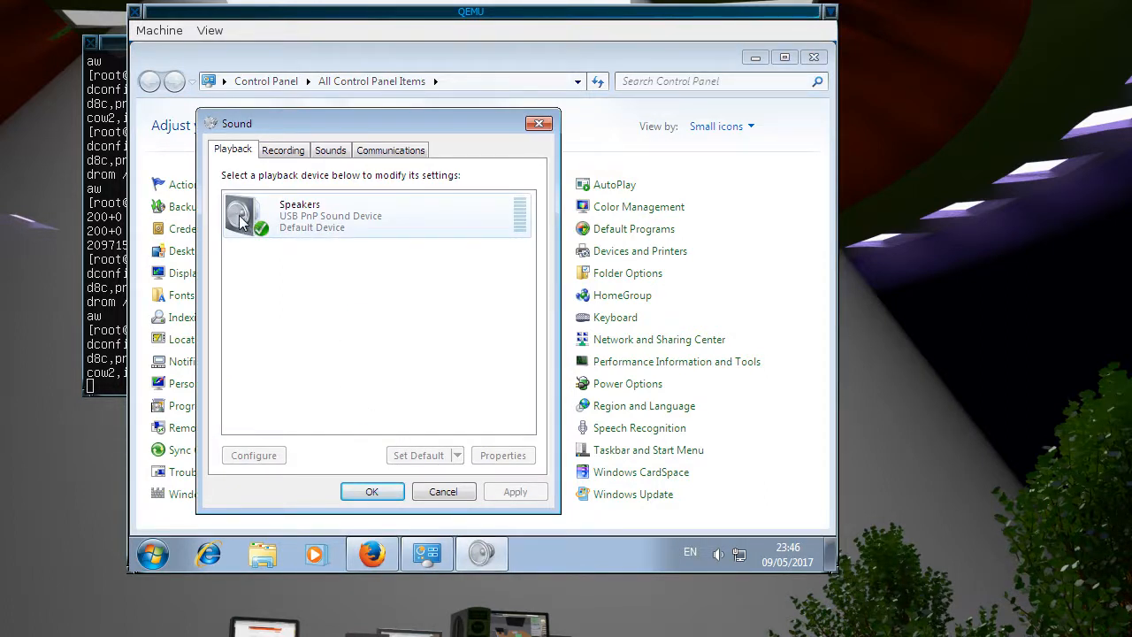
click(376, 215)
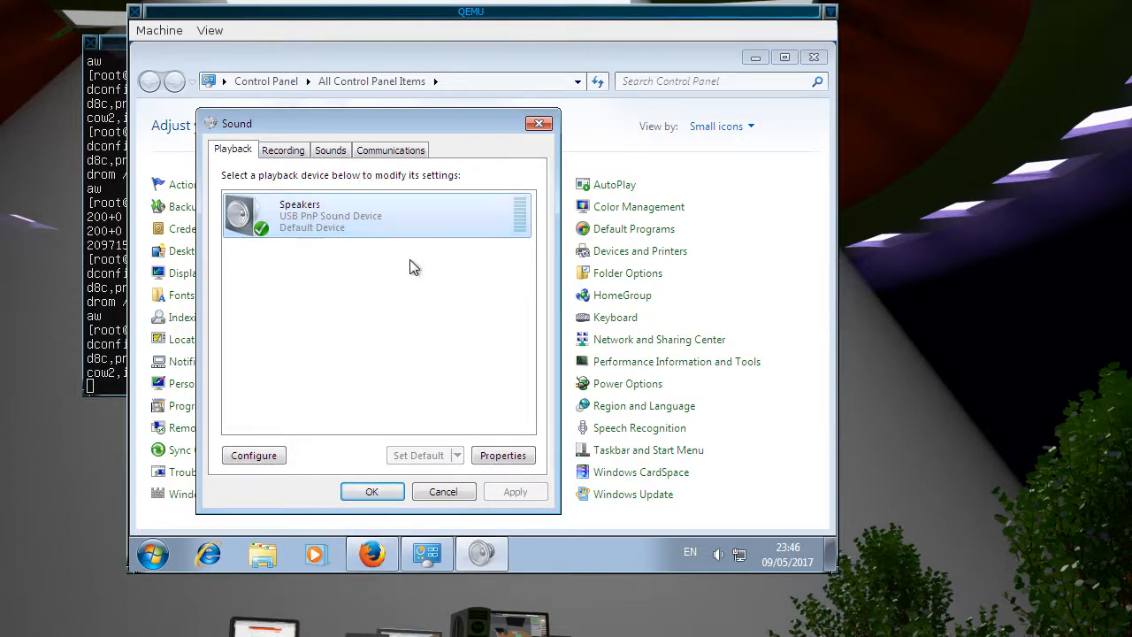
click(503, 456)
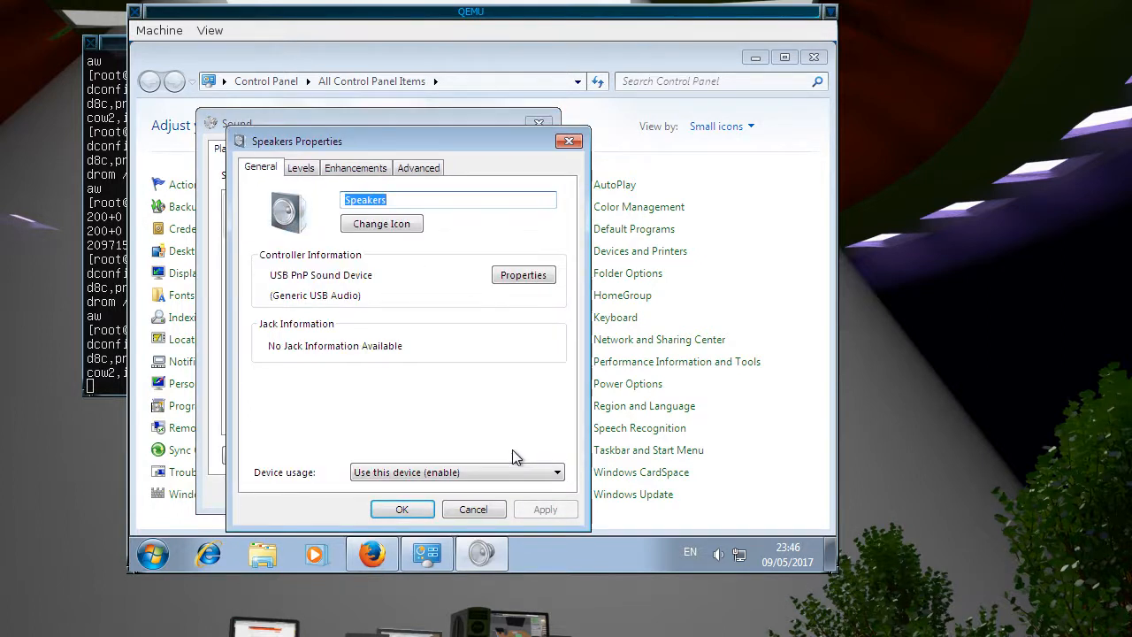
Step: Test sound and set the speakers' default format to 16 bit, 48000 Hz, then apply
click(417, 167)
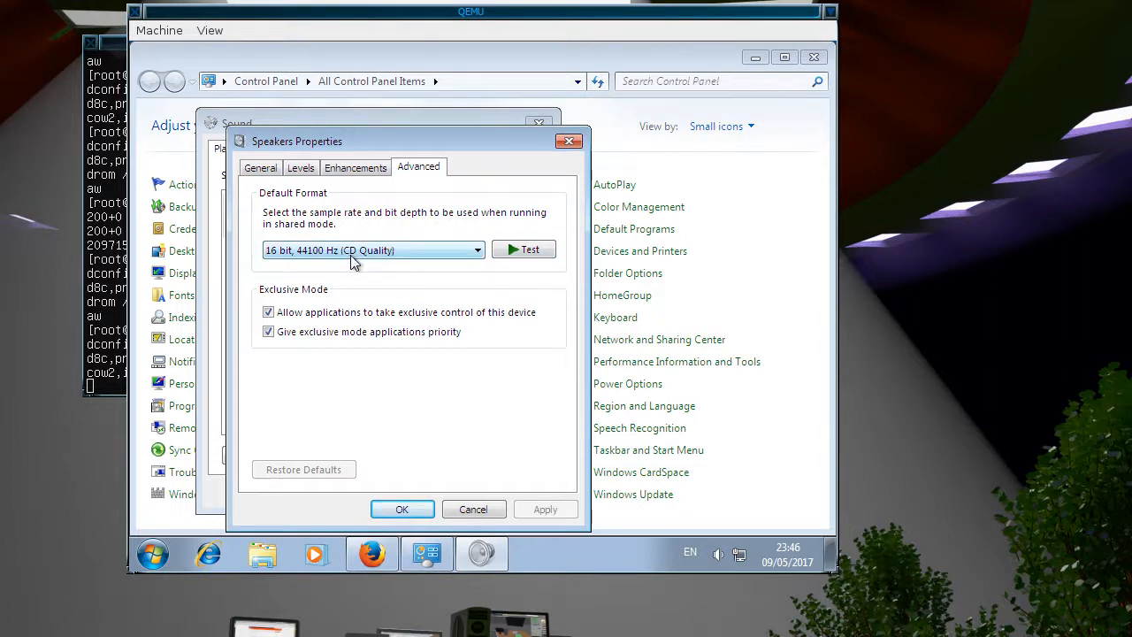
mouse_move(527, 265)
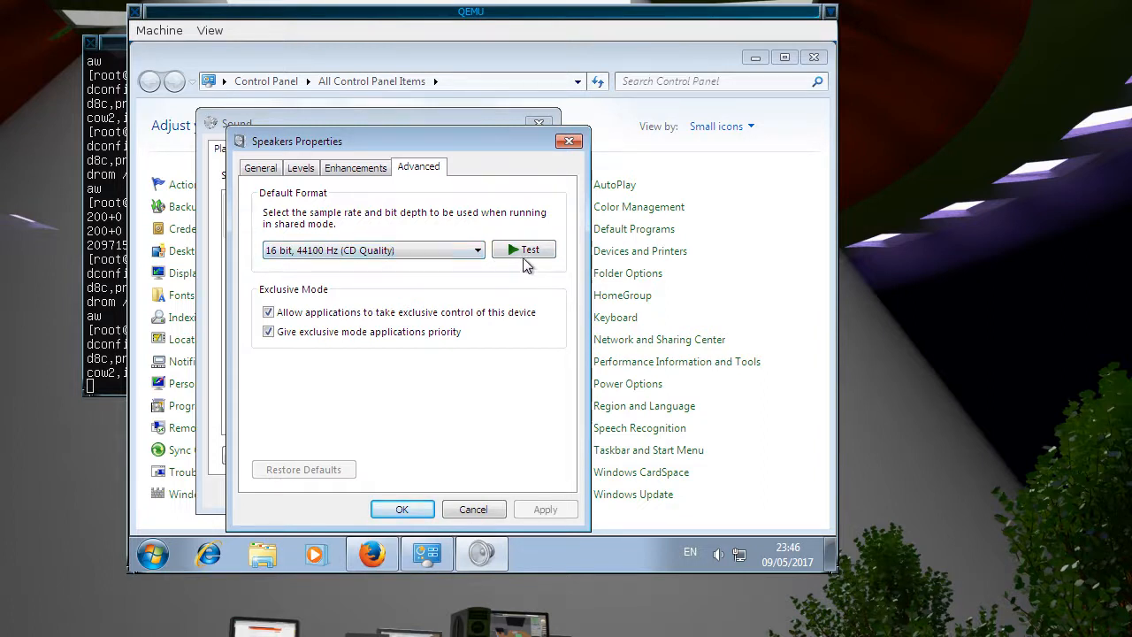
click(523, 249)
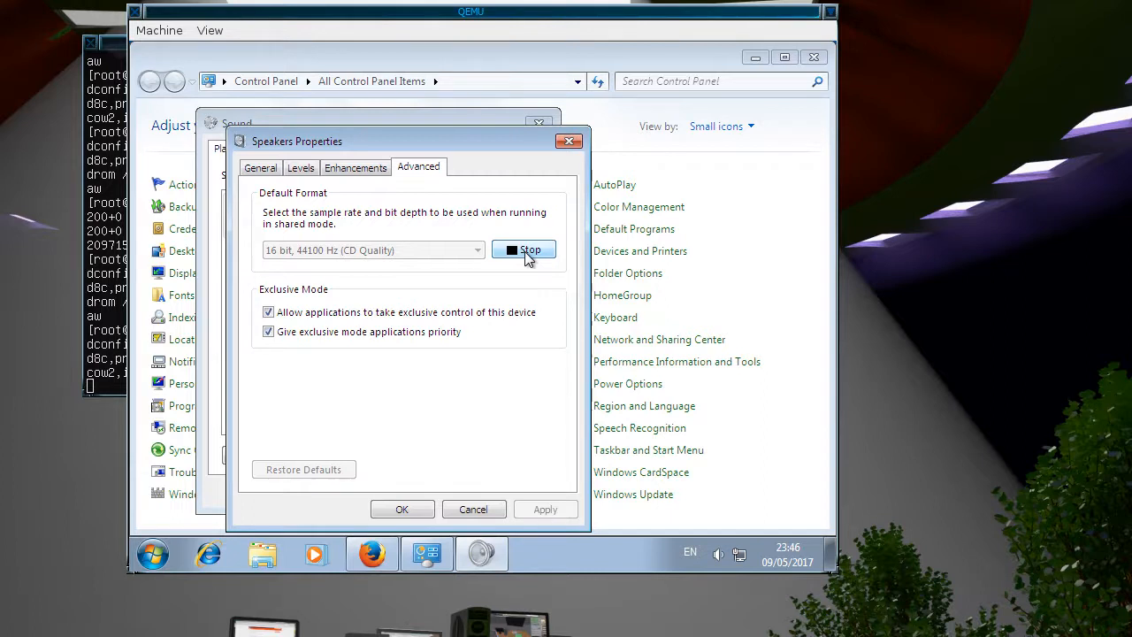
click(523, 250)
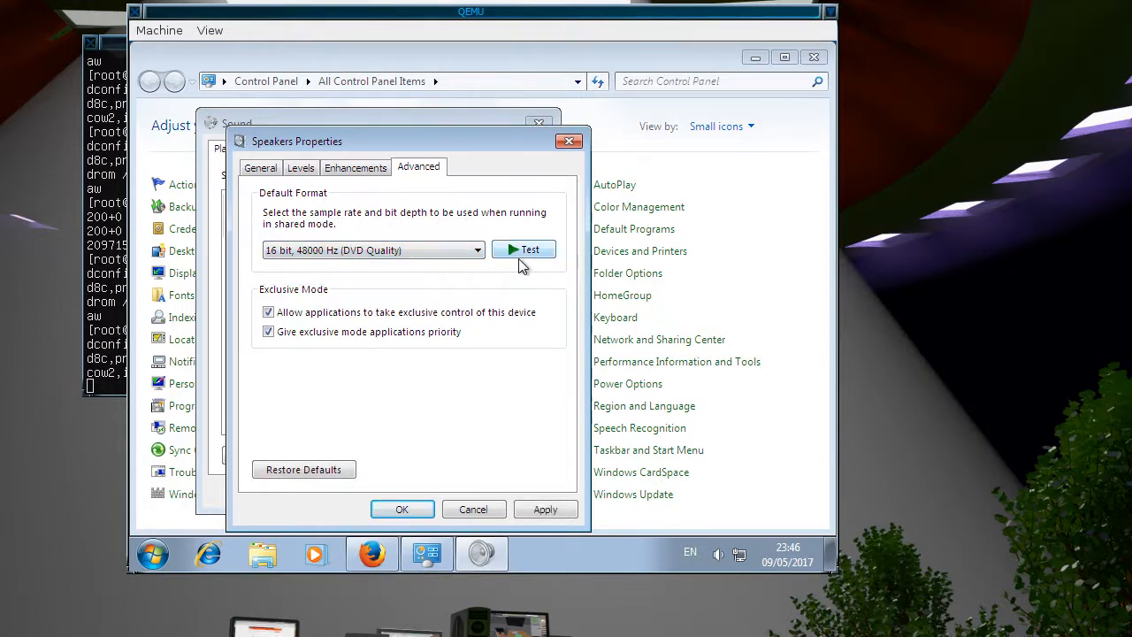
click(524, 249)
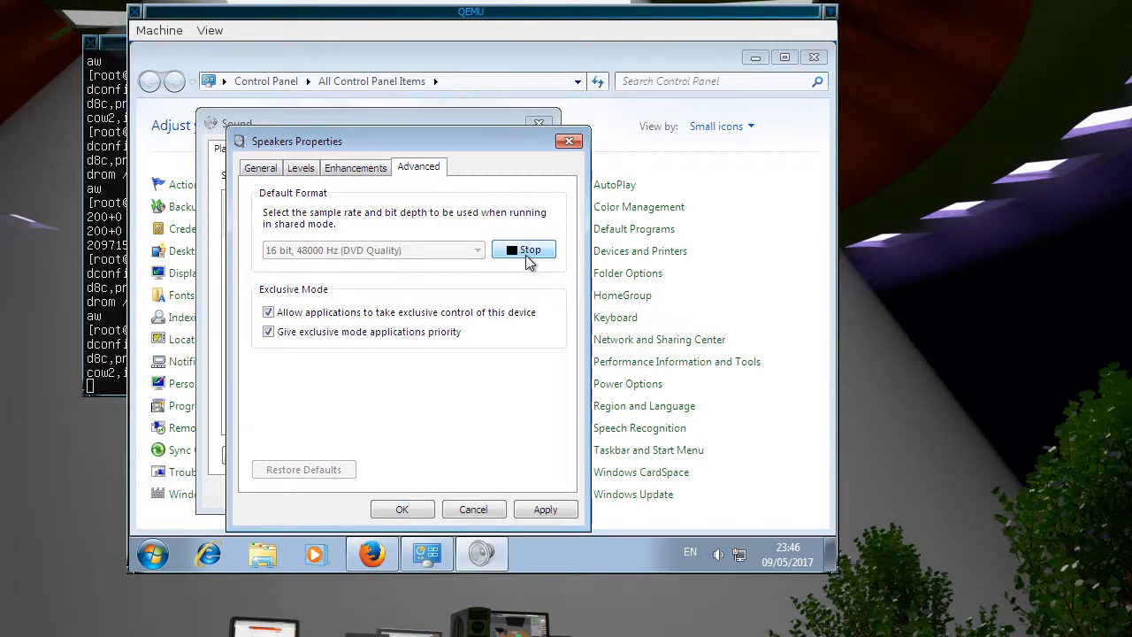
click(524, 249)
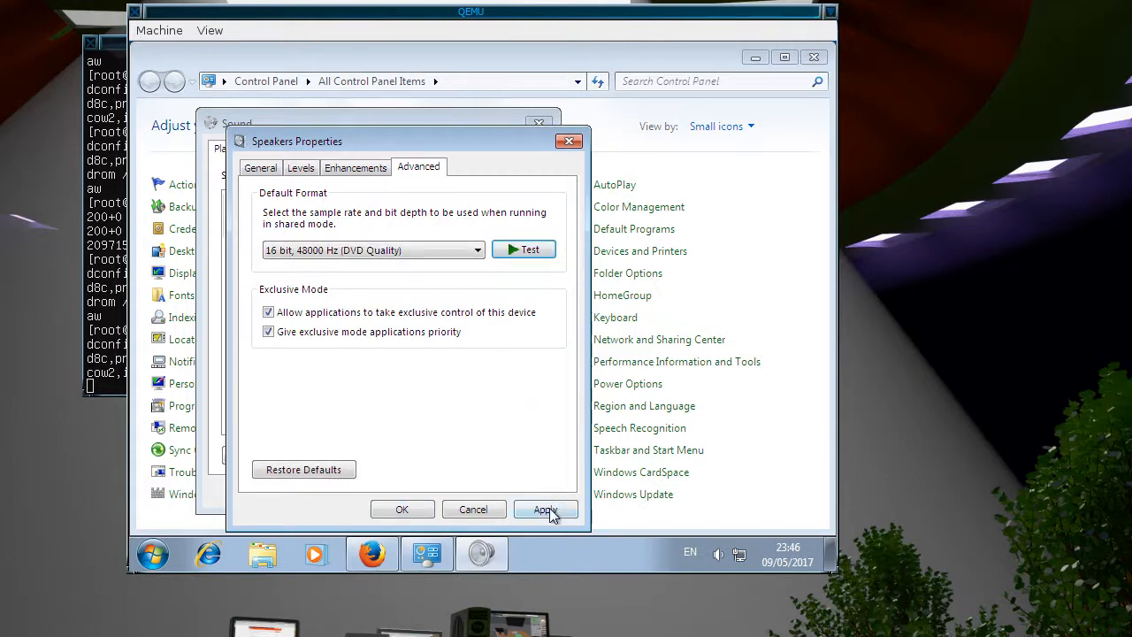
click(546, 509)
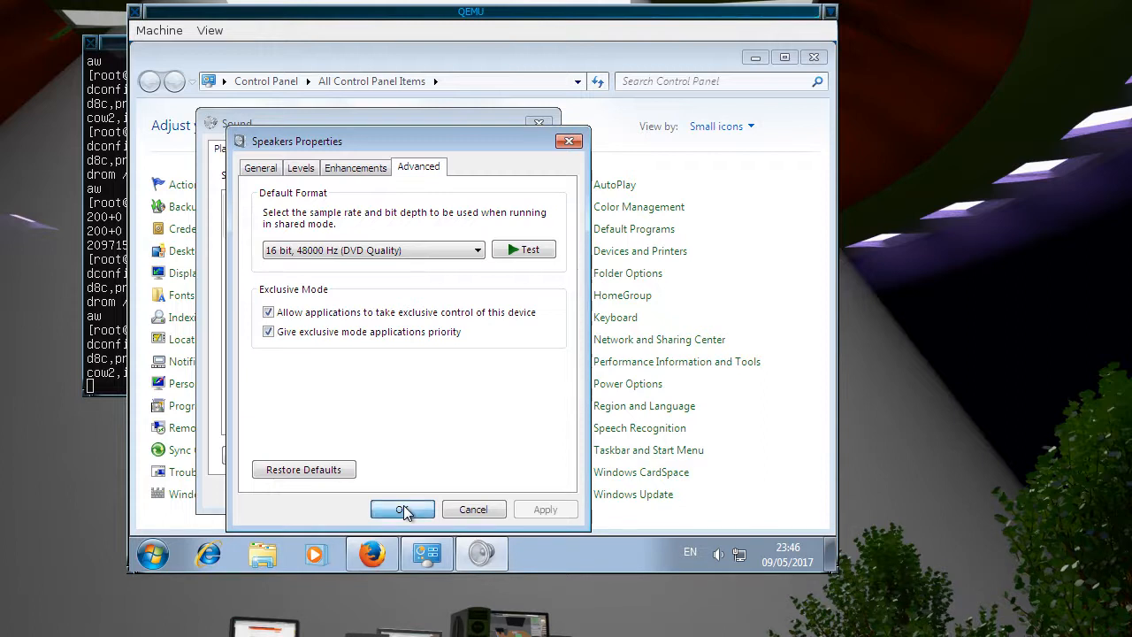
click(401, 509)
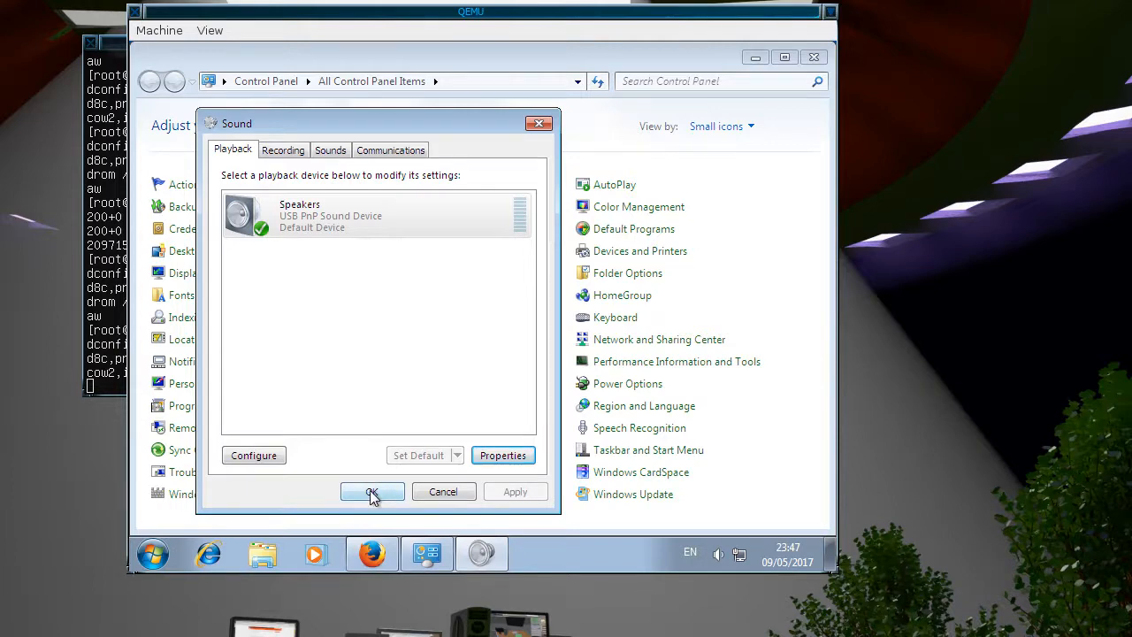
Step: Close the Sound dialog, replay the earth flyover video and drag ahead to 0:53
click(371, 490)
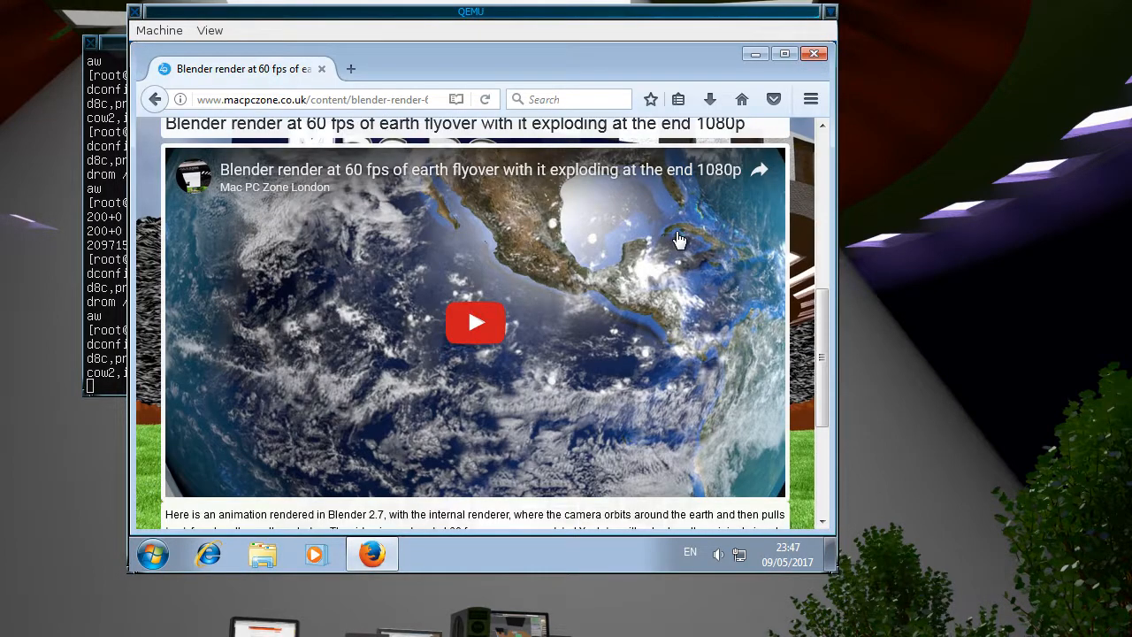
mouse_move(555, 372)
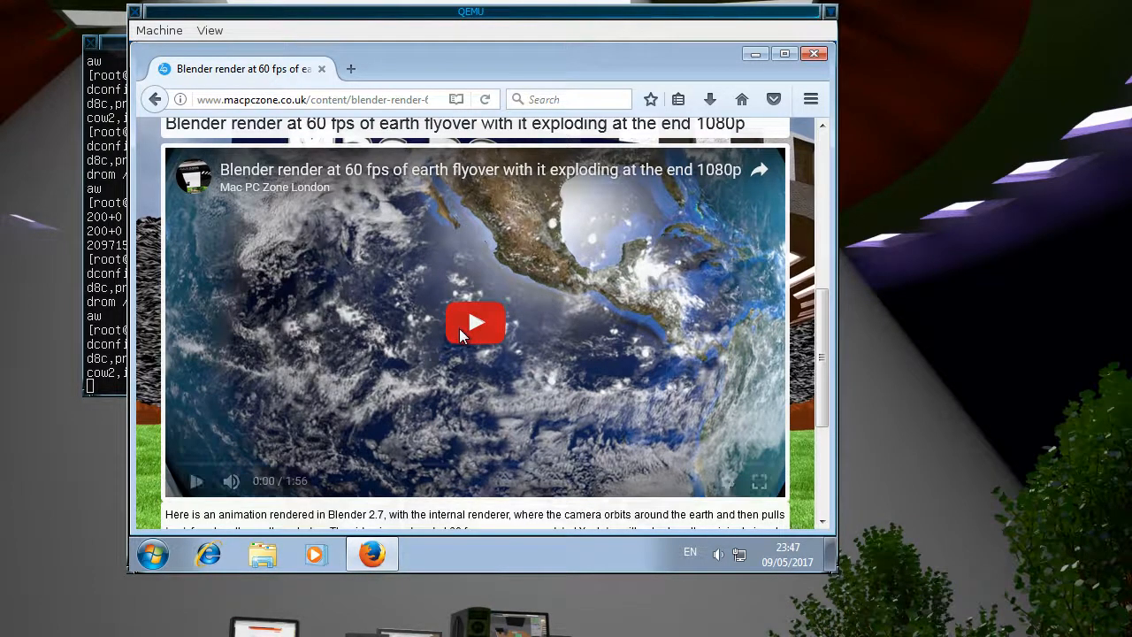
click(475, 323)
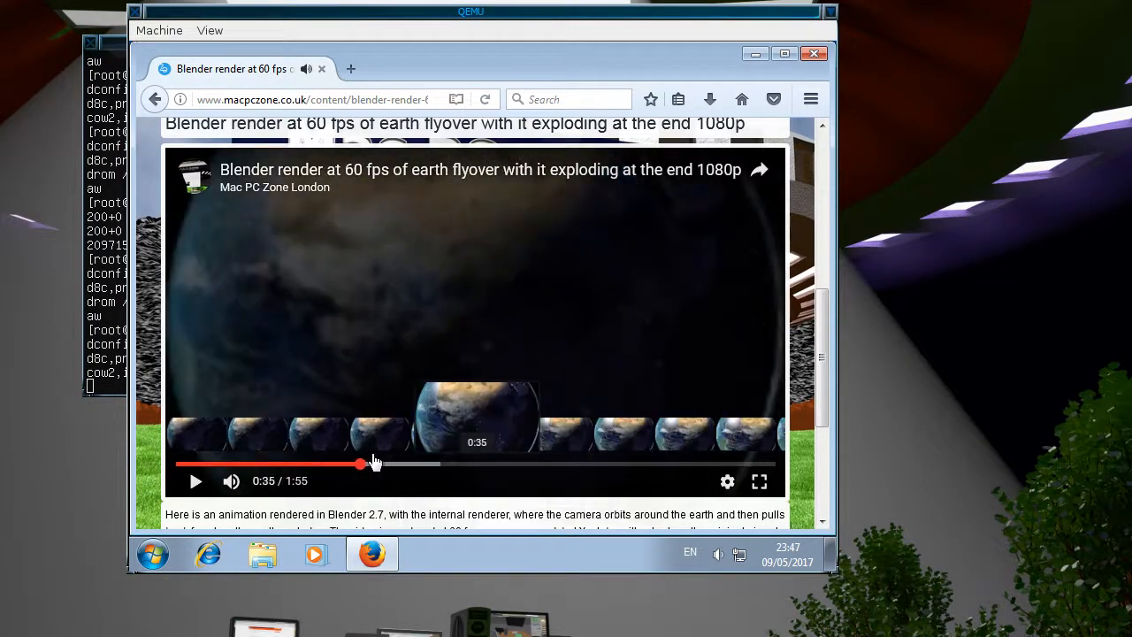
drag(360, 464, 446, 464)
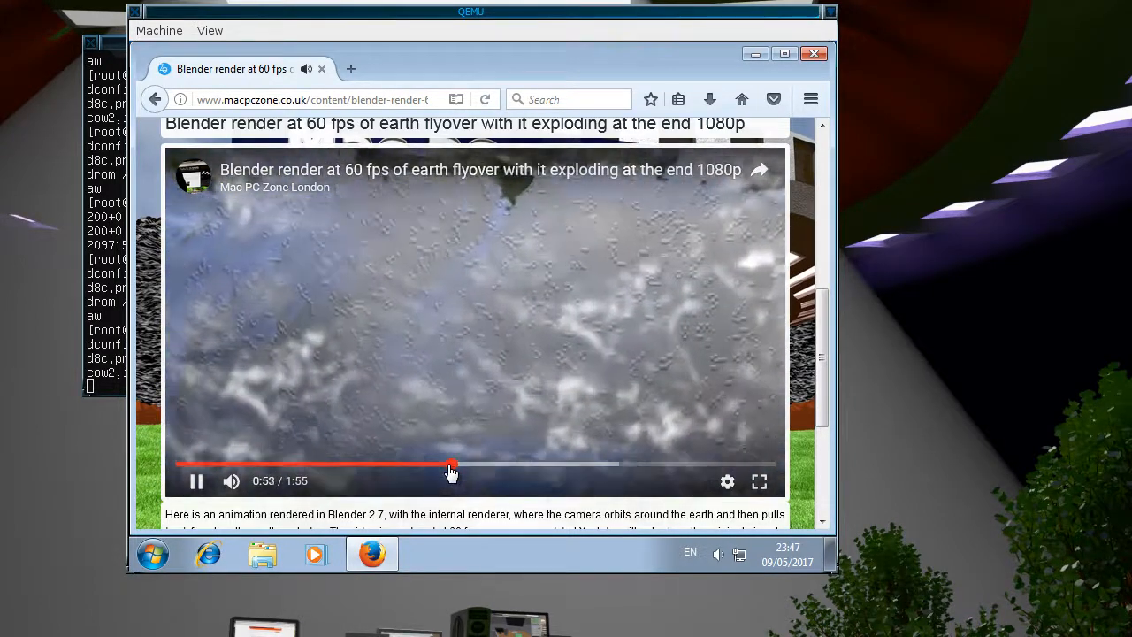
mouse_move(451, 472)
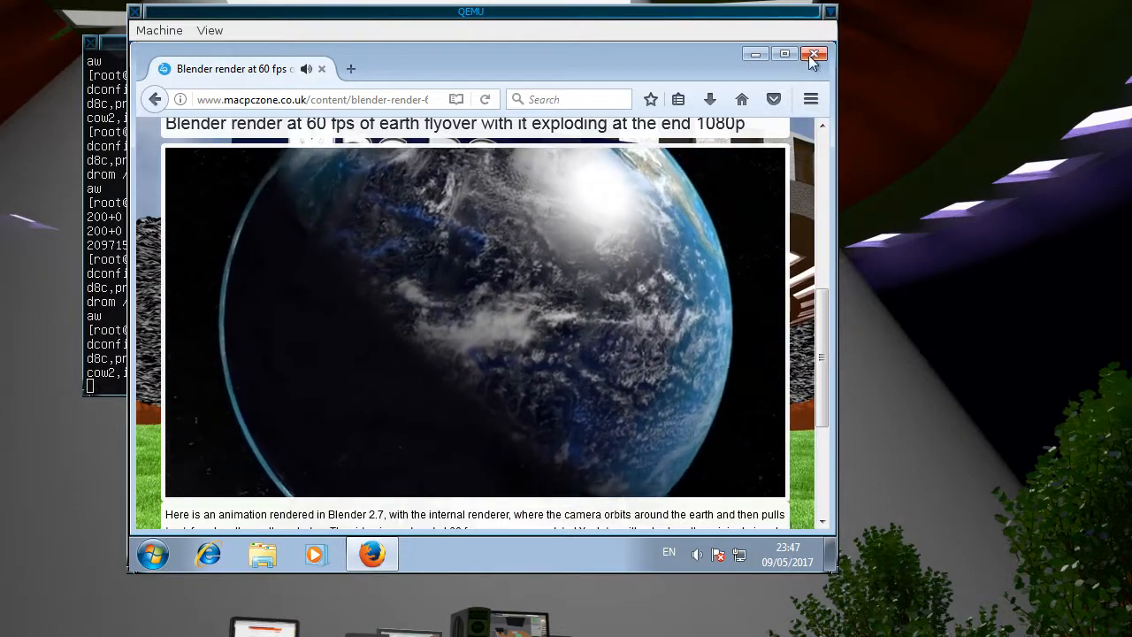
Step: Quit Firefox in the Windows 7 guest and open its Start menu
click(812, 53)
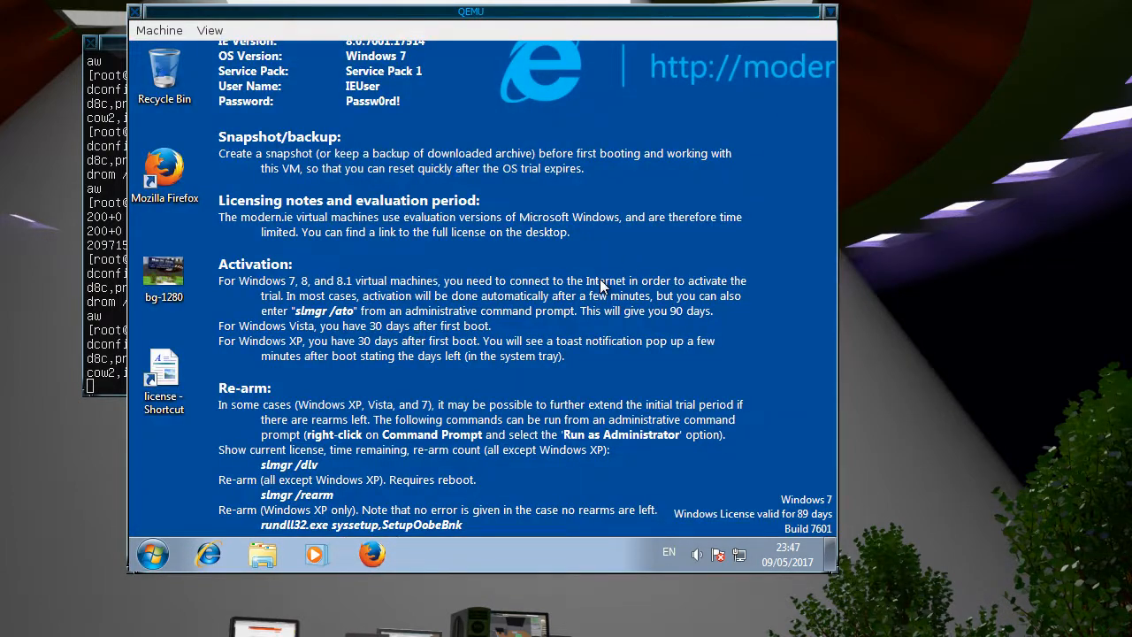
mouse_move(272, 468)
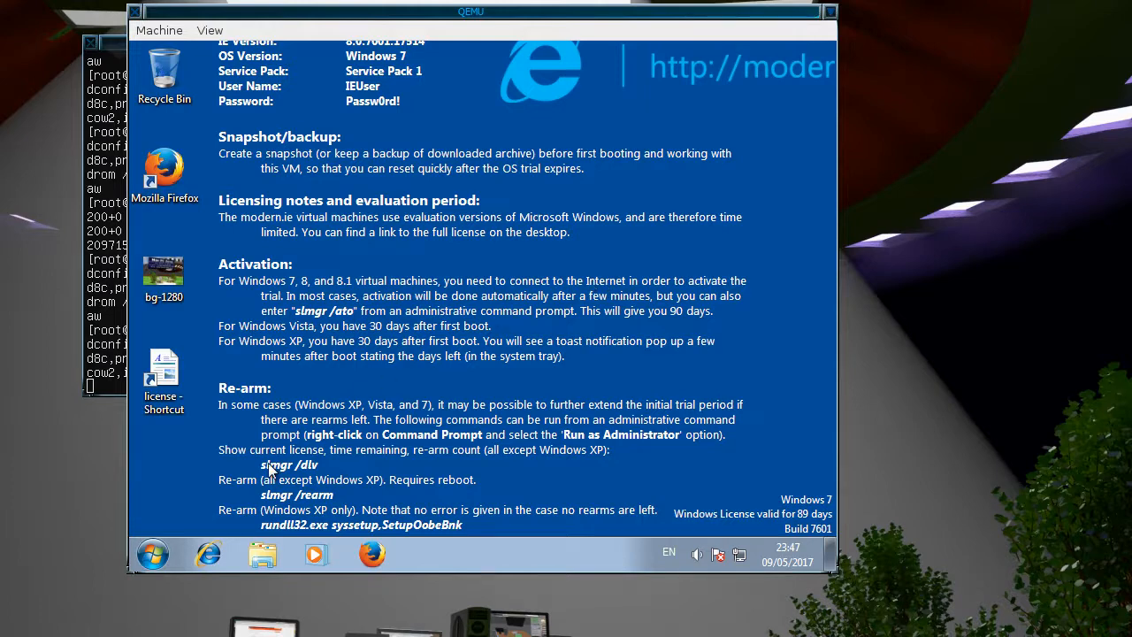
click(152, 553)
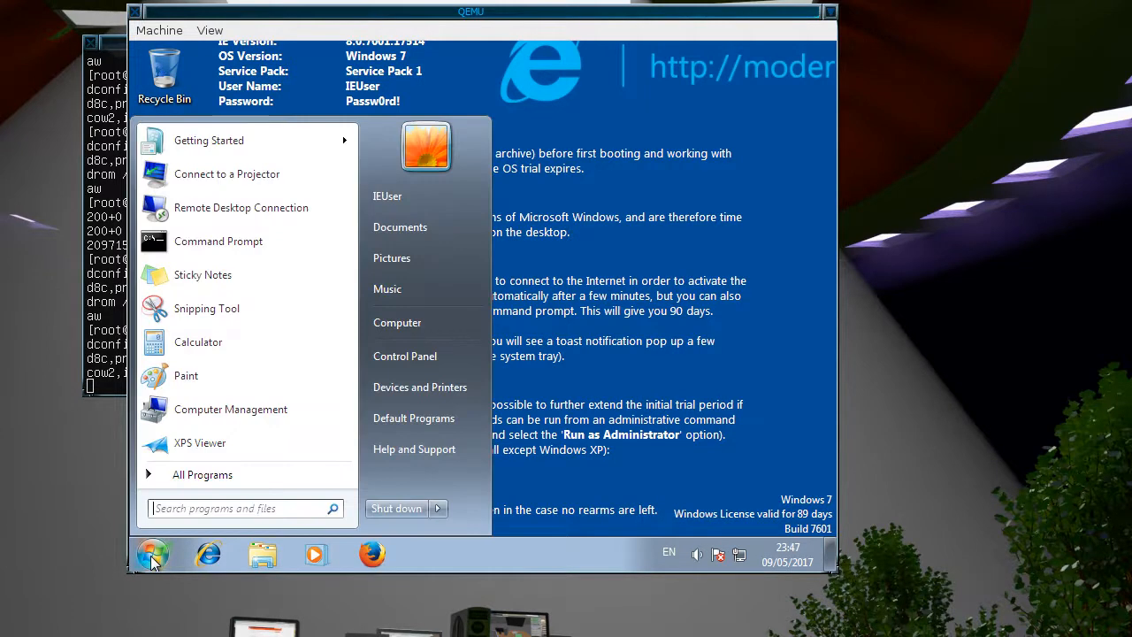